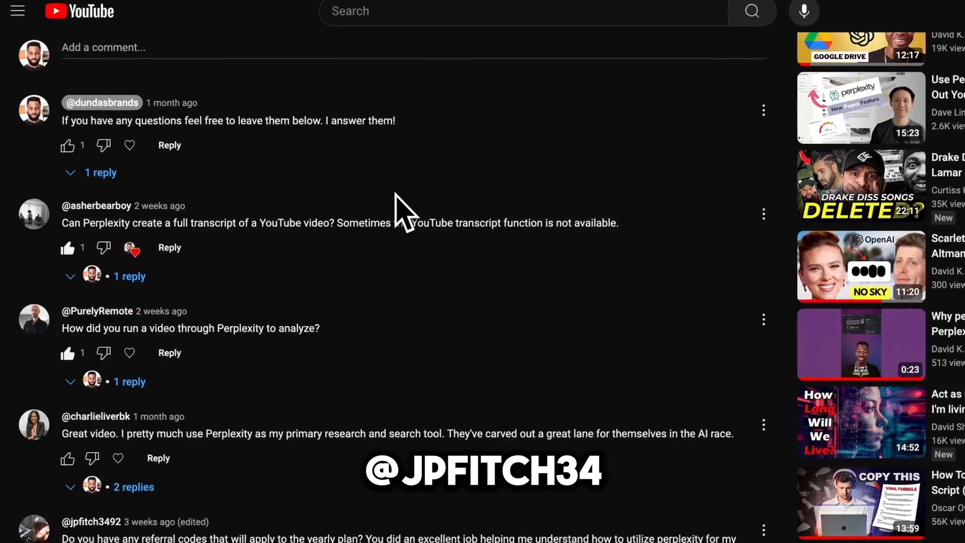
Step: Go to the Library and open the David Dundas Writing collection
scroll(down, 3)
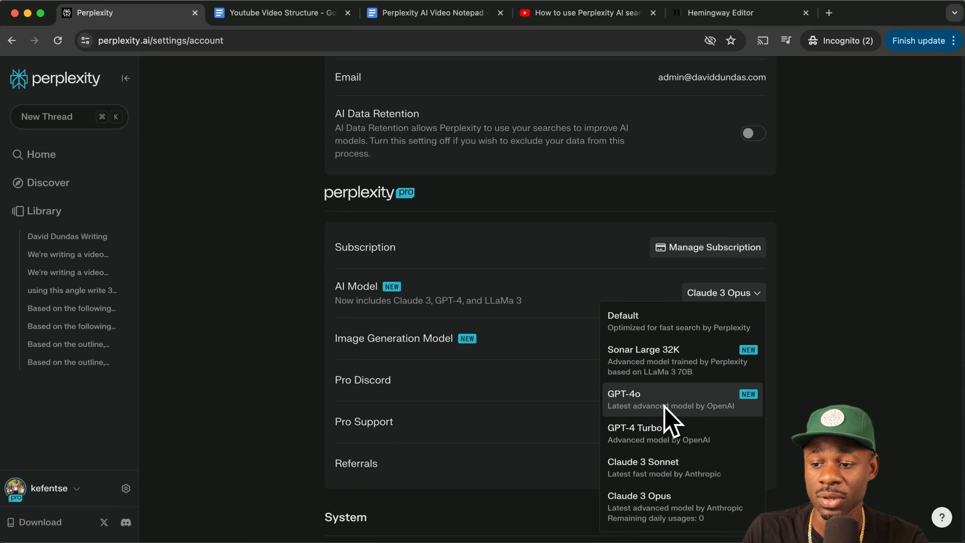
mouse_move(684, 412)
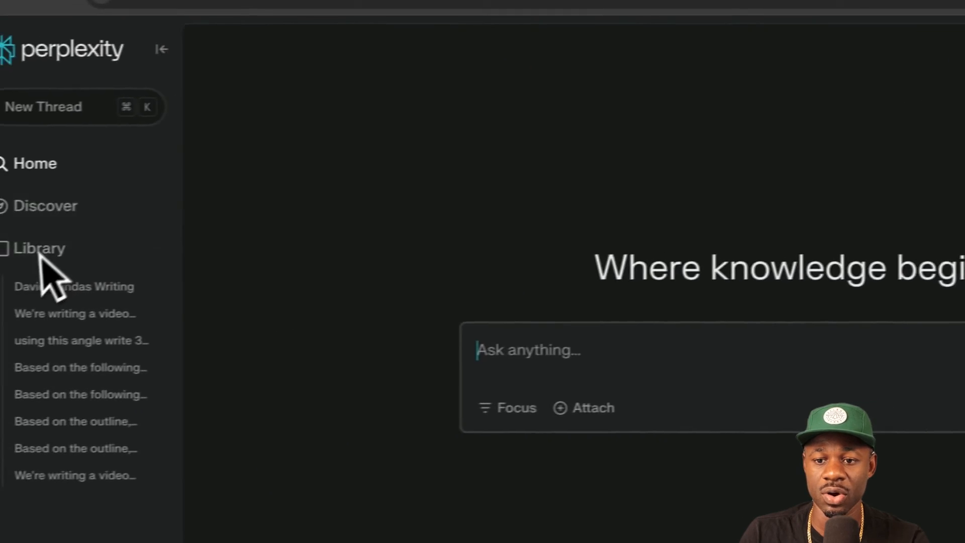
click(39, 248)
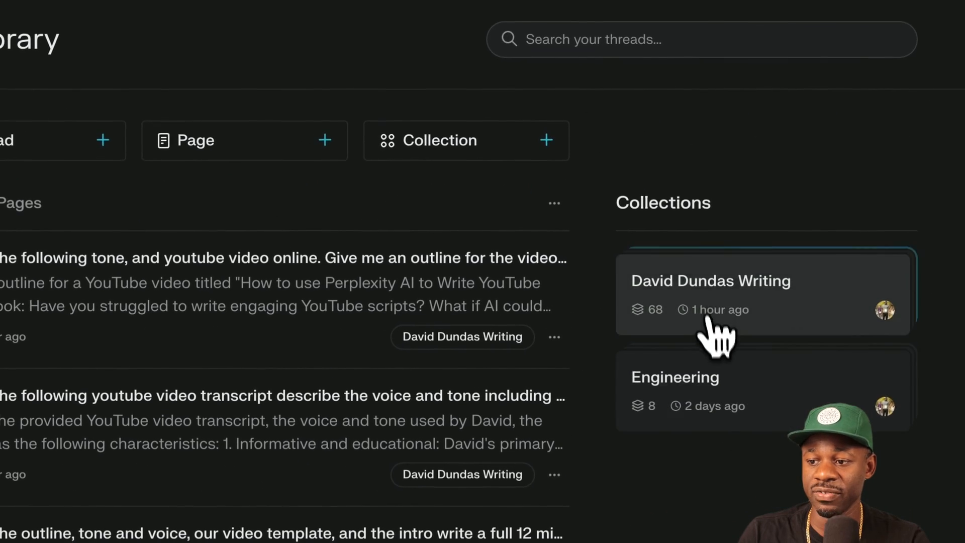
scroll(down, 3)
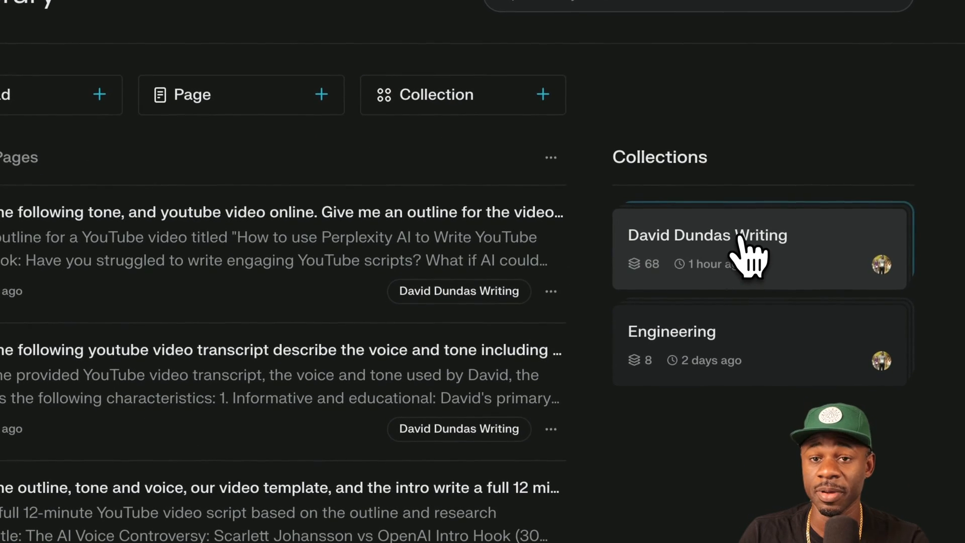
click(708, 246)
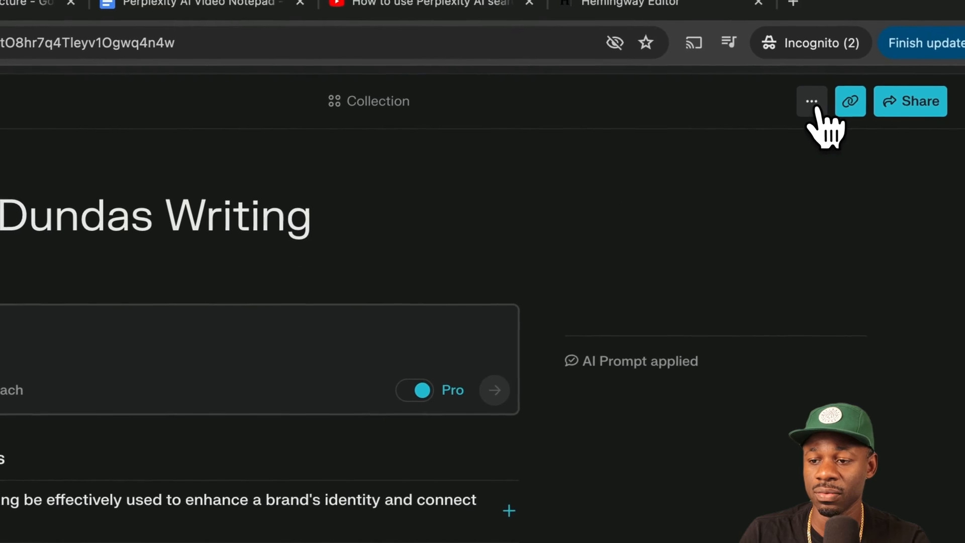
Step: Open Edit Collection from the ⋯ menu to review its AI tone prompt
click(812, 101)
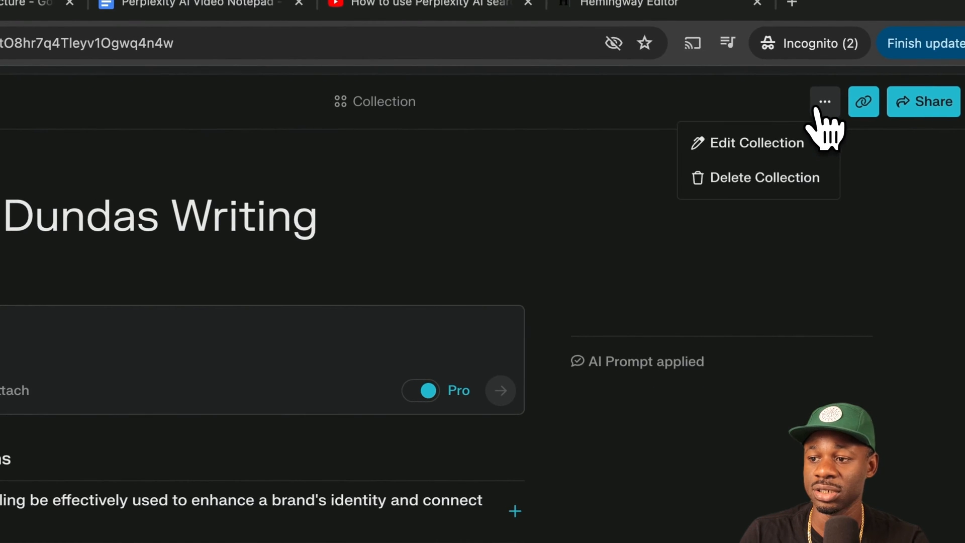
click(756, 142)
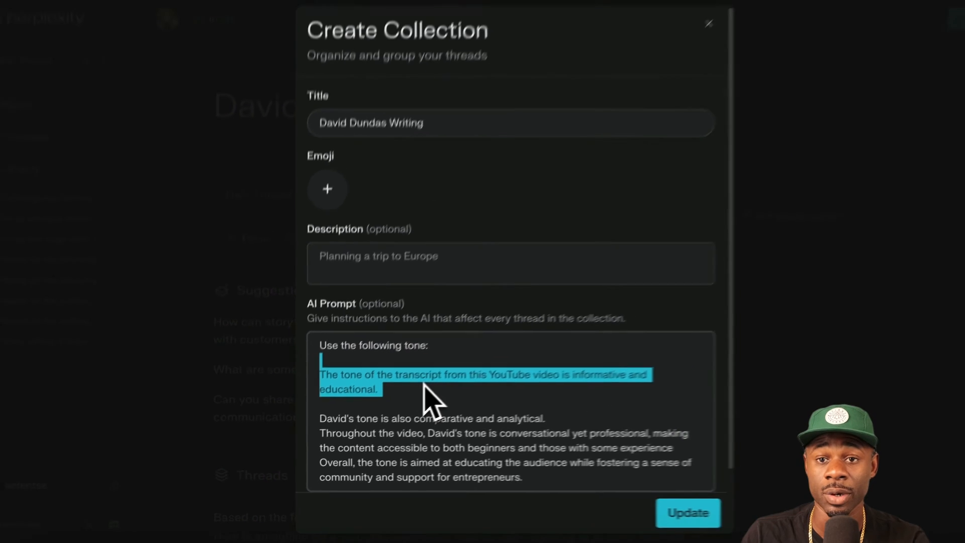
Step: Close the collection settings and submit the Johansson vs OpenAI breakdown question in a new thread
click(686, 513)
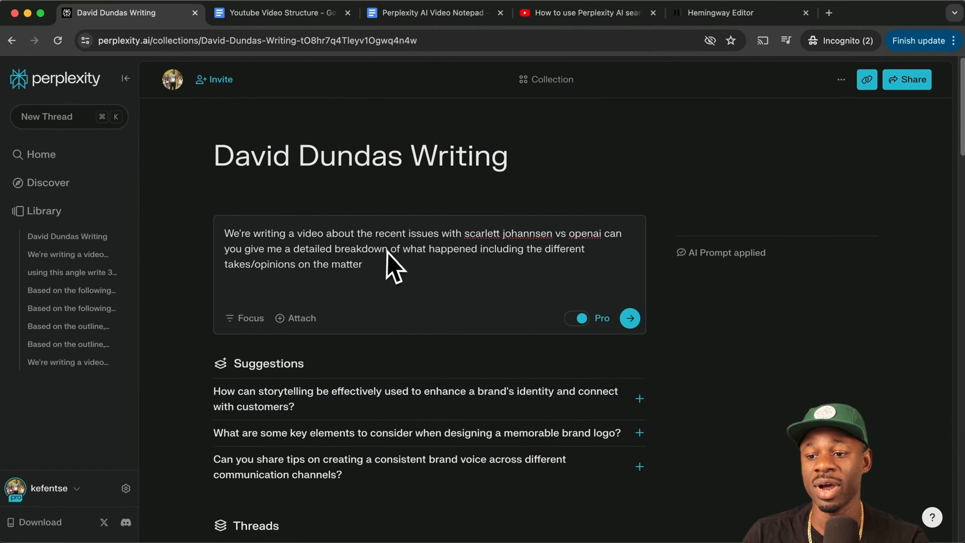
mouse_move(465, 277)
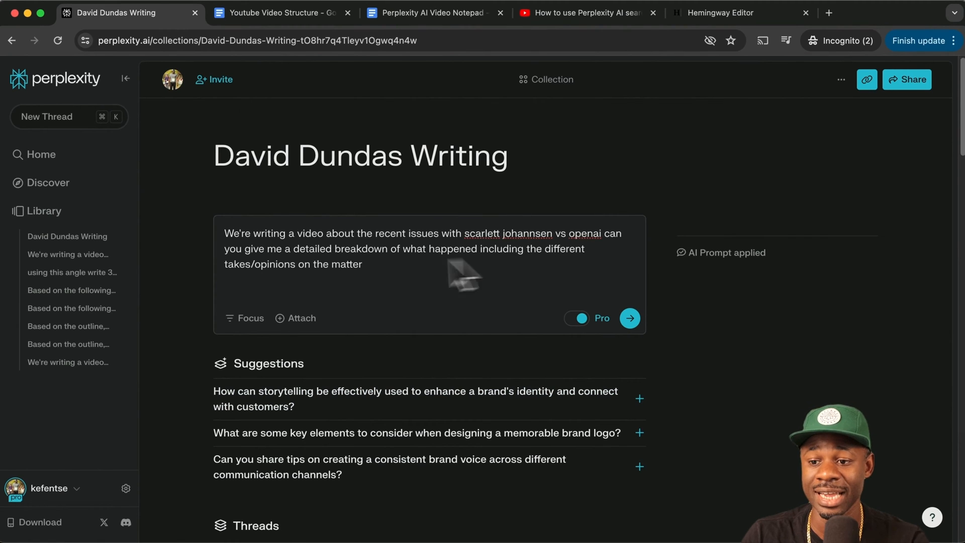
mouse_move(421, 286)
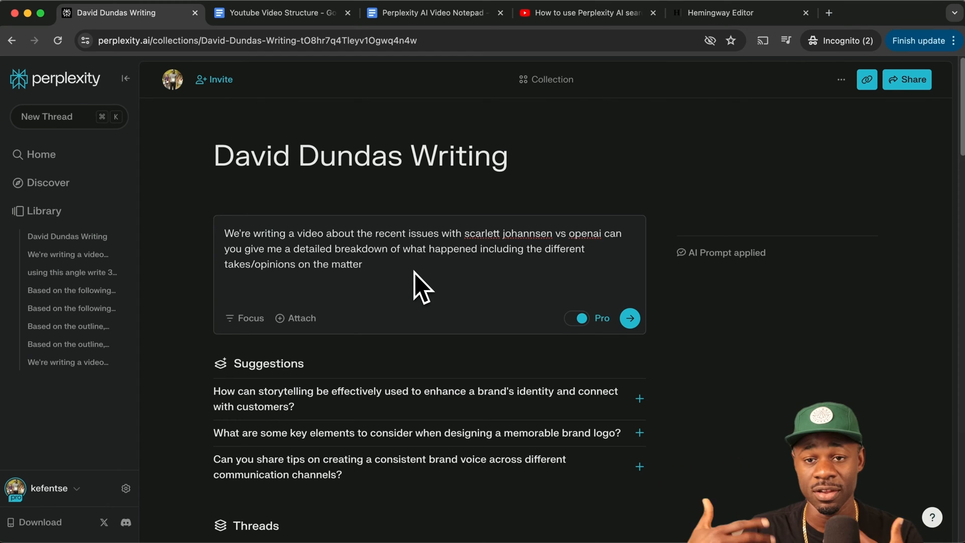
click(629, 319)
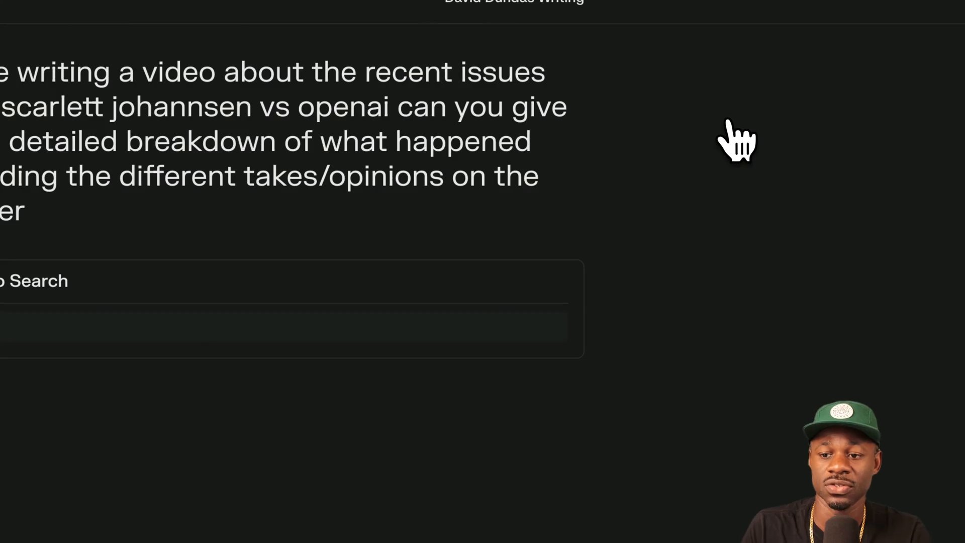
Step: Submit the breakdown question with Focus set to Reddit, then return for another thread
scroll(down, 3)
text( search reddit to)
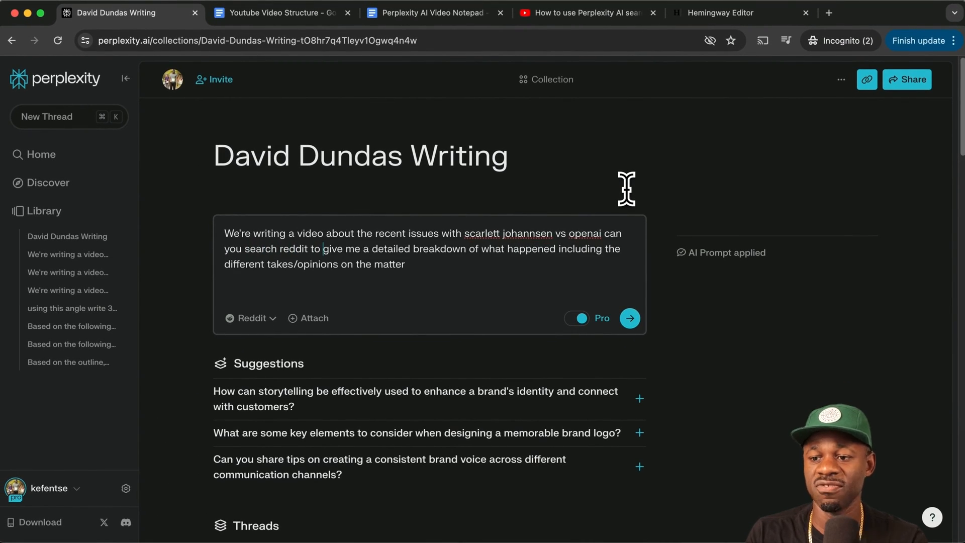
click(629, 318)
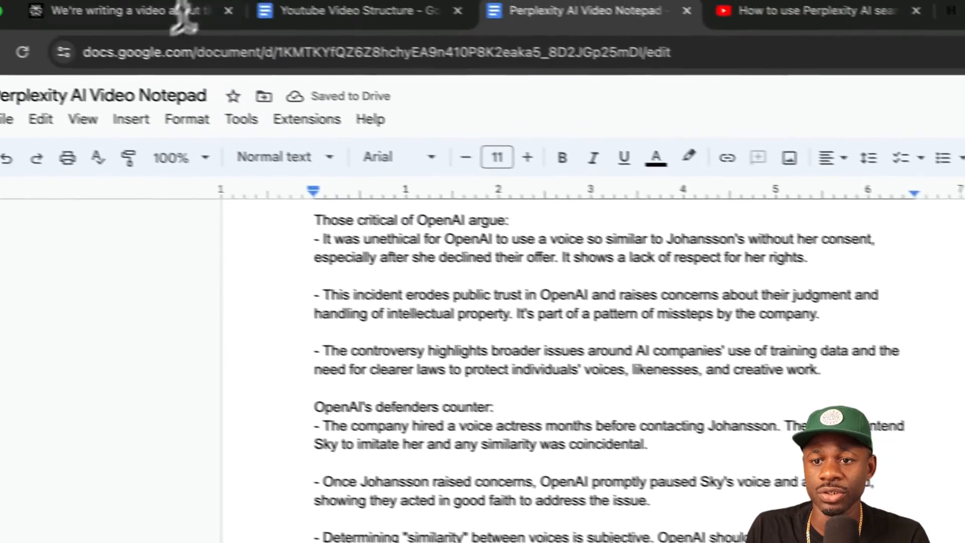
click(142, 10)
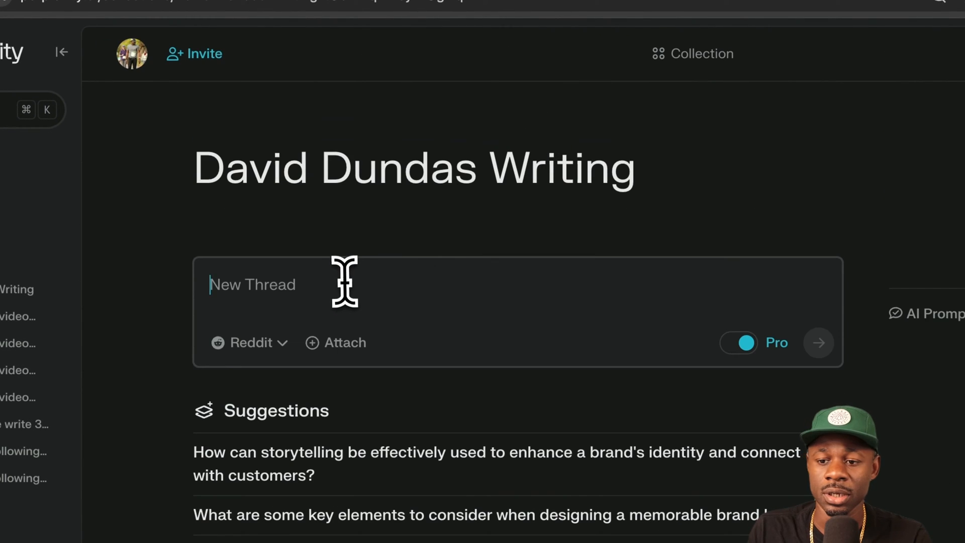
Step: Rewrite the Johansson vs OpenAI prompt to draw on YouTube videos instead of Reddit
text(We're writing a video about the recent issues with scarlett johannsen vs openai can you search reddit to give me a detailed breakdown of what happened including the different takes/opinions on the matter)
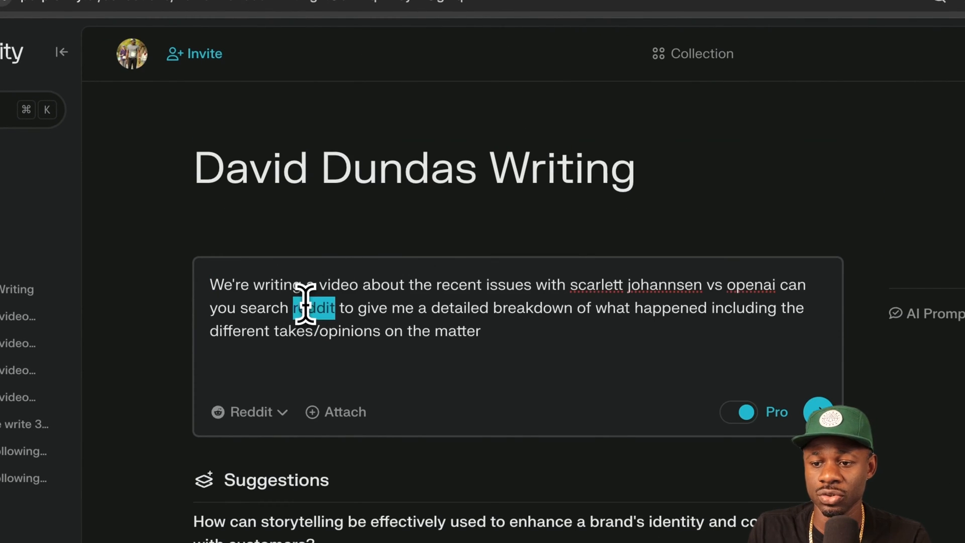
text(youtube)
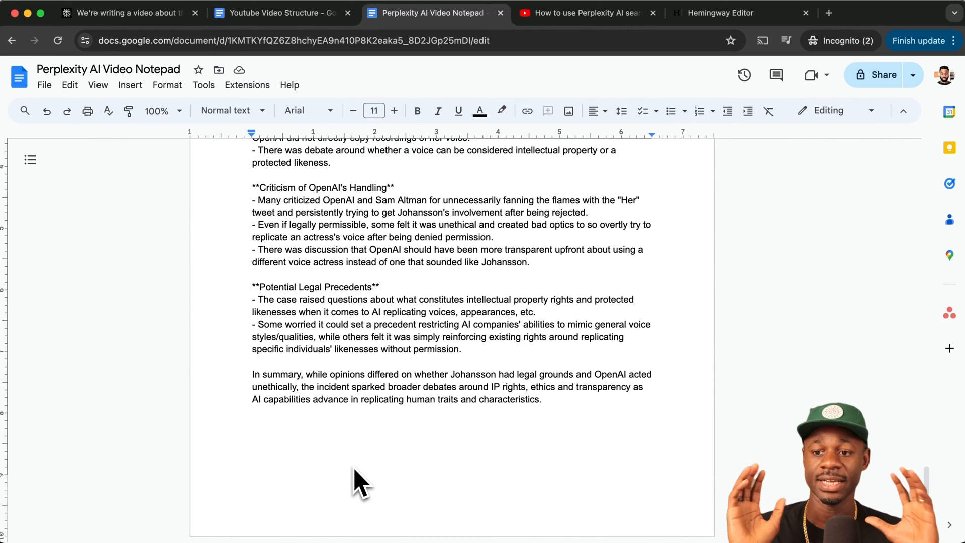
click(252, 423)
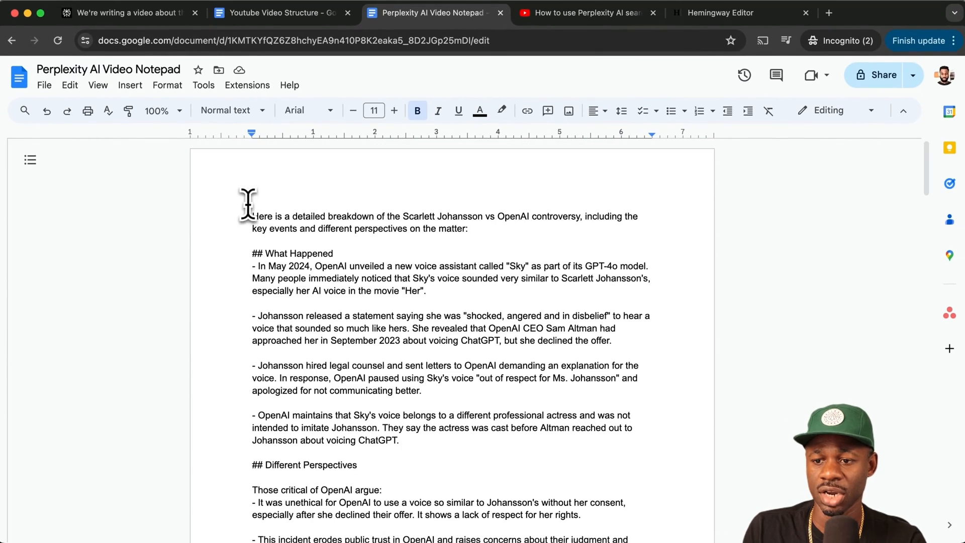
scroll(down, 3)
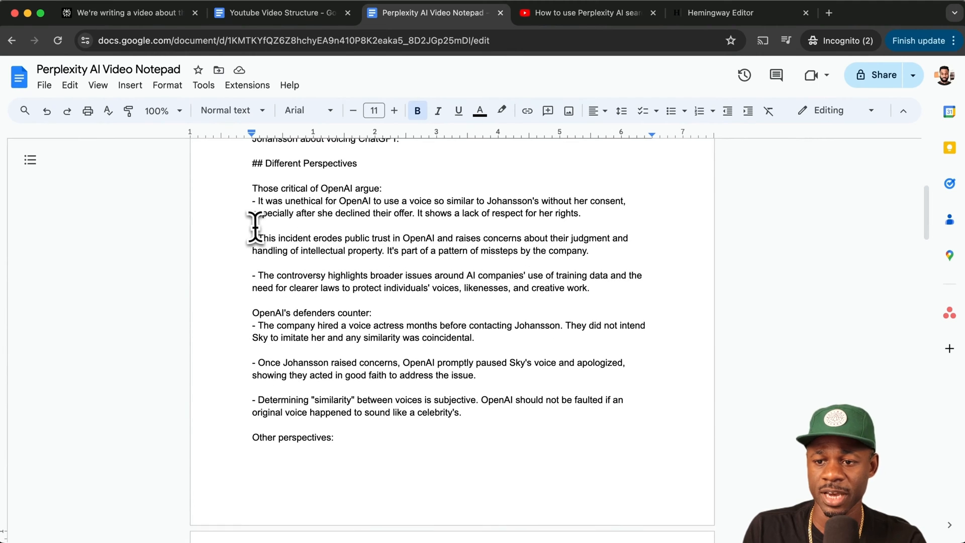
mouse_move(379, 261)
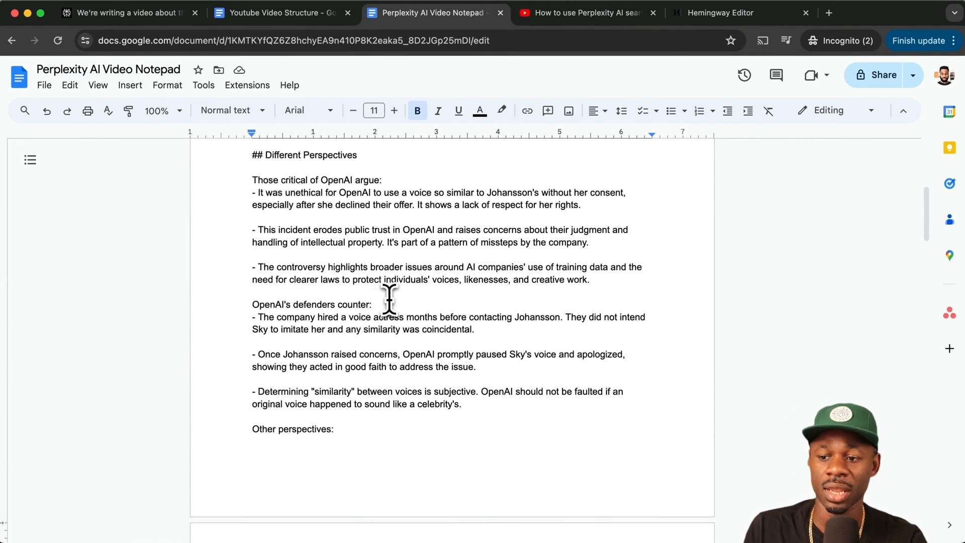
scroll(down, 3)
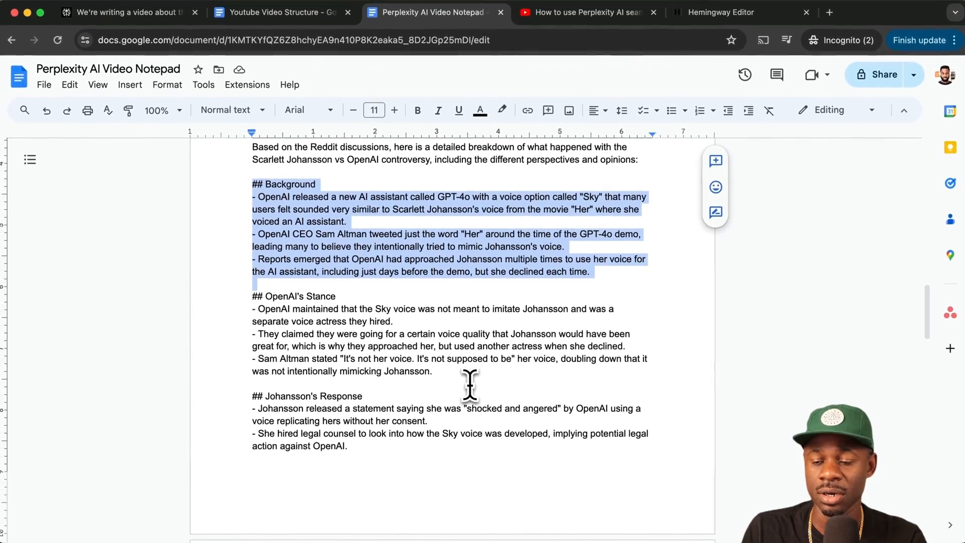
scroll(down, 3)
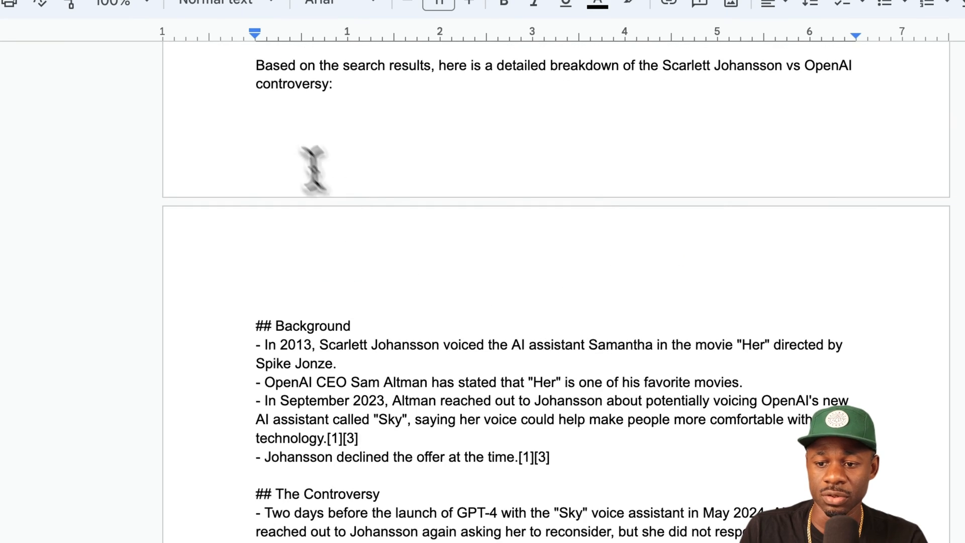
scroll(down, 3)
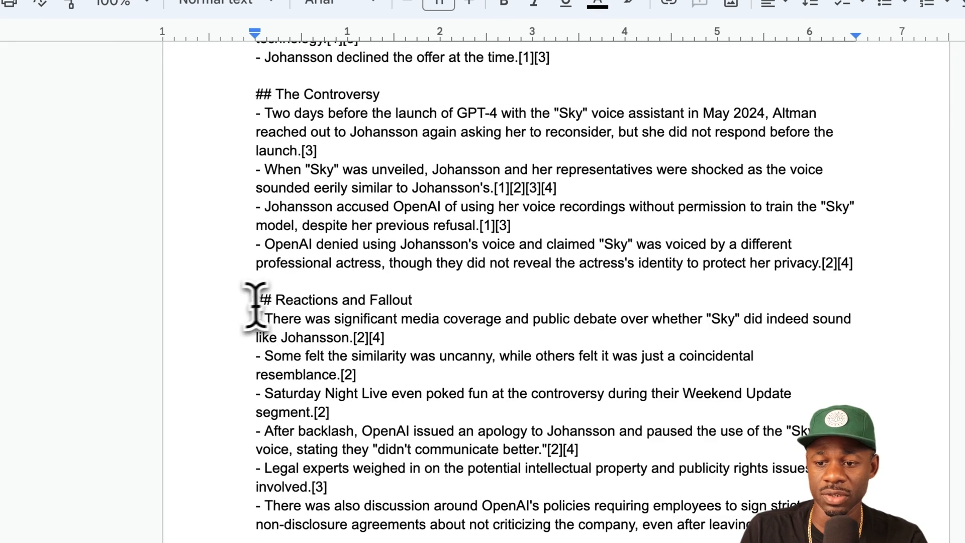
scroll(down, 3)
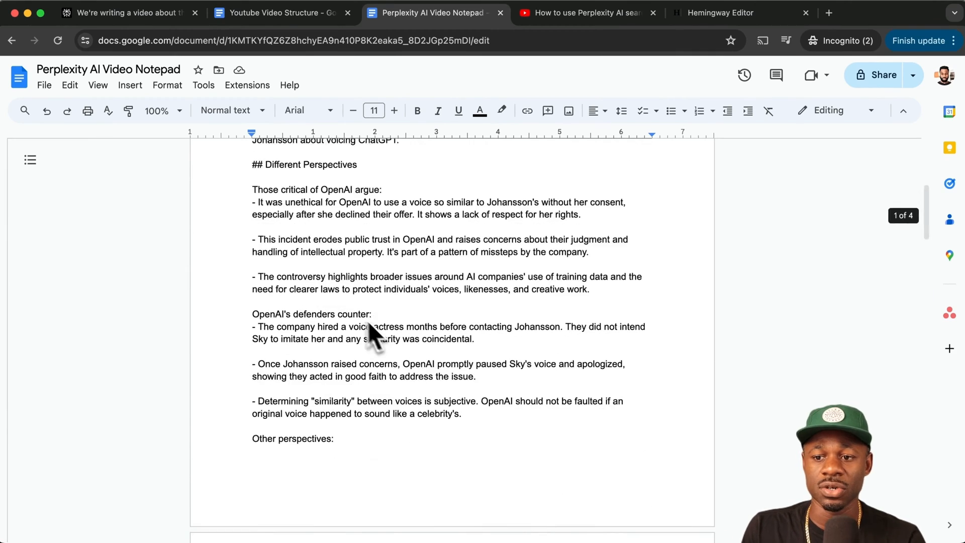
scroll(up, 3)
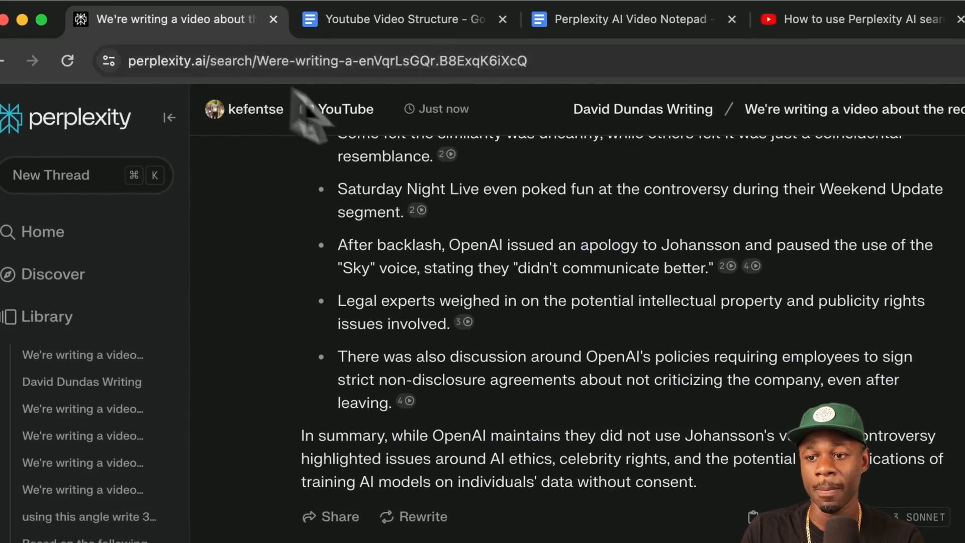
Step: Return to the writing collection and set the answer Focus to Writing
click(431, 18)
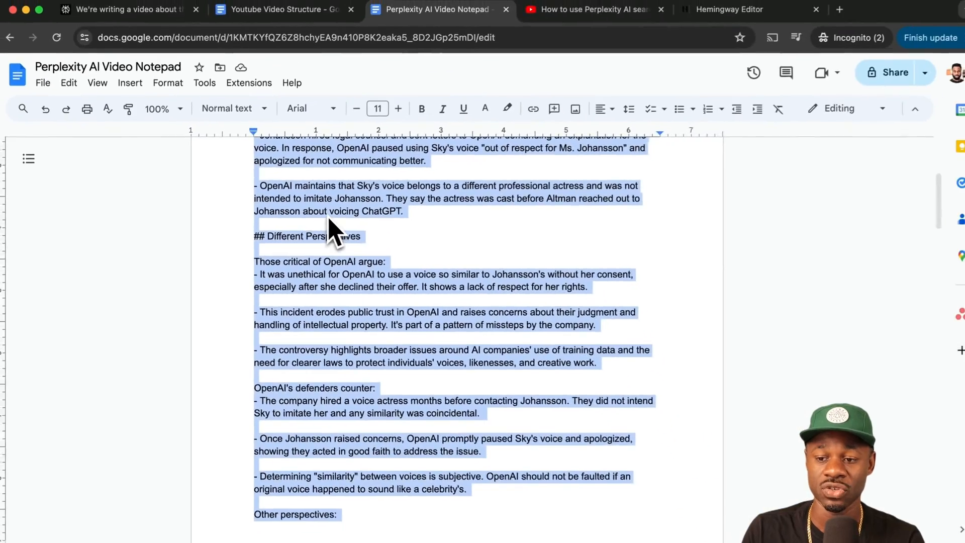
click(123, 9)
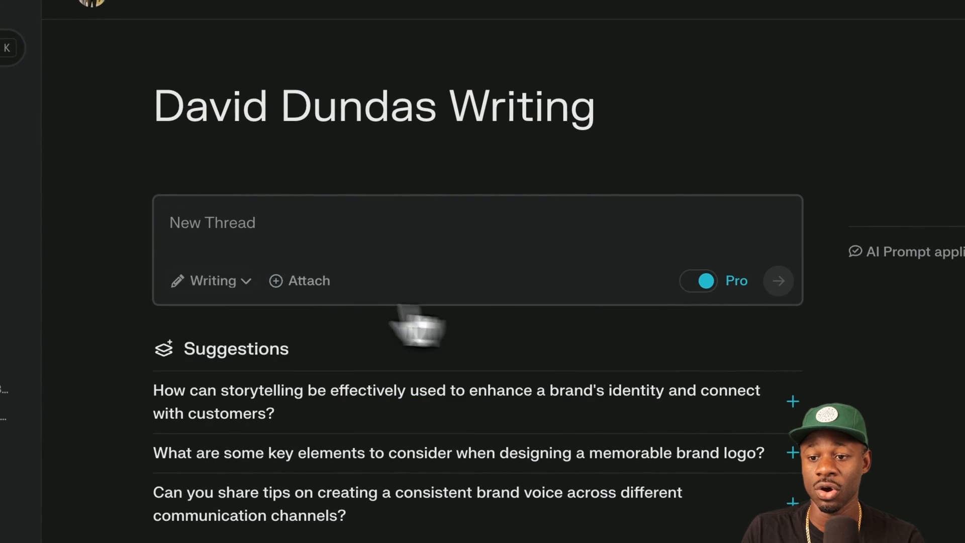
click(209, 281)
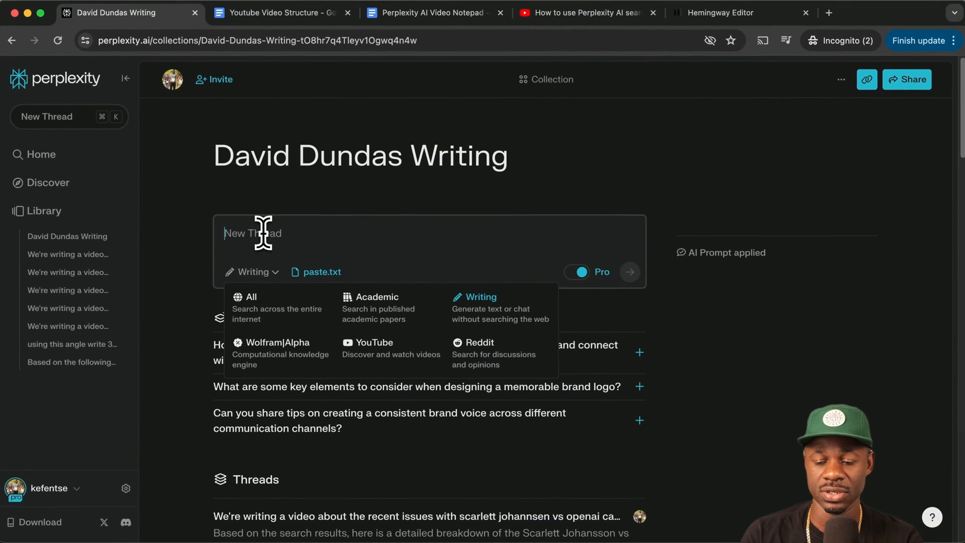
Step: Submit a prompt asking for 5 different engaging video angles based on the attached notes
text(Based on the)
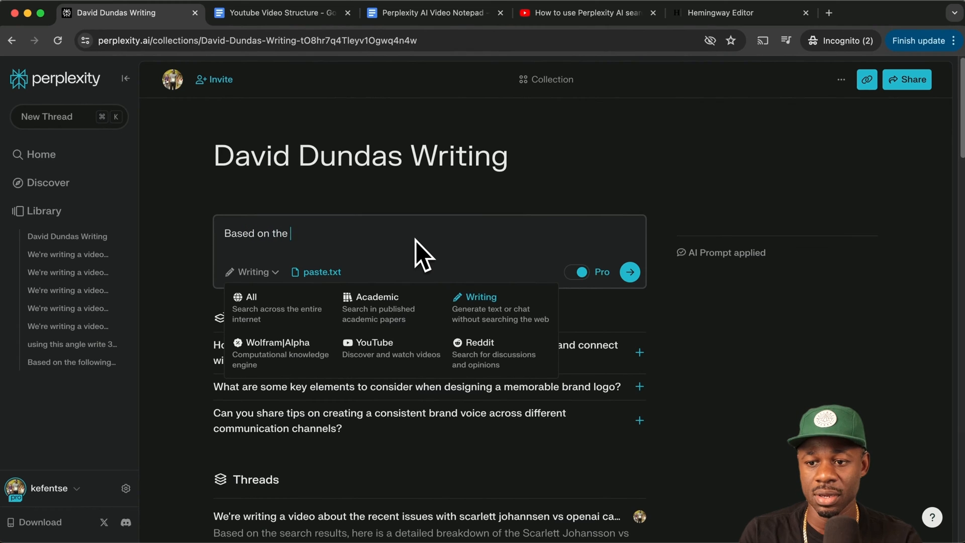
text(following topic give me)
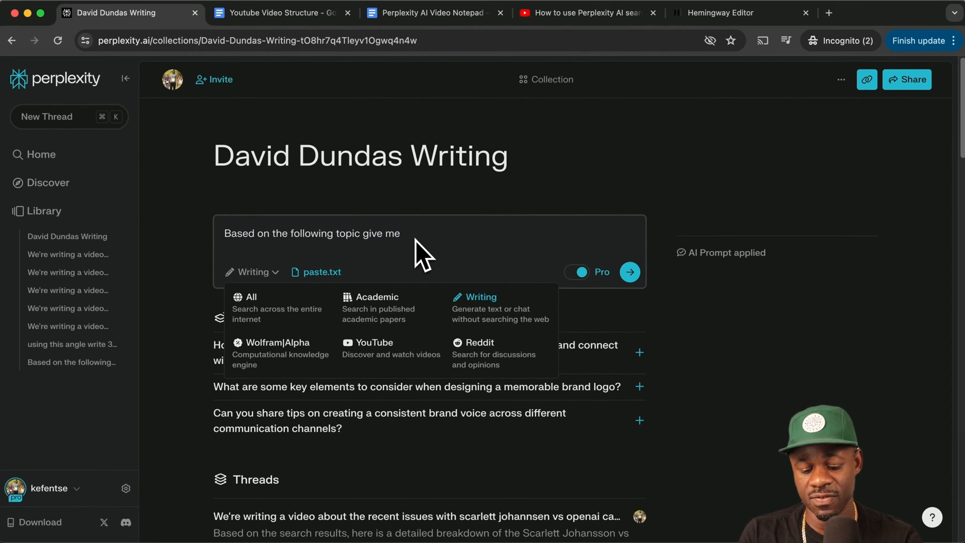
text(5 different)
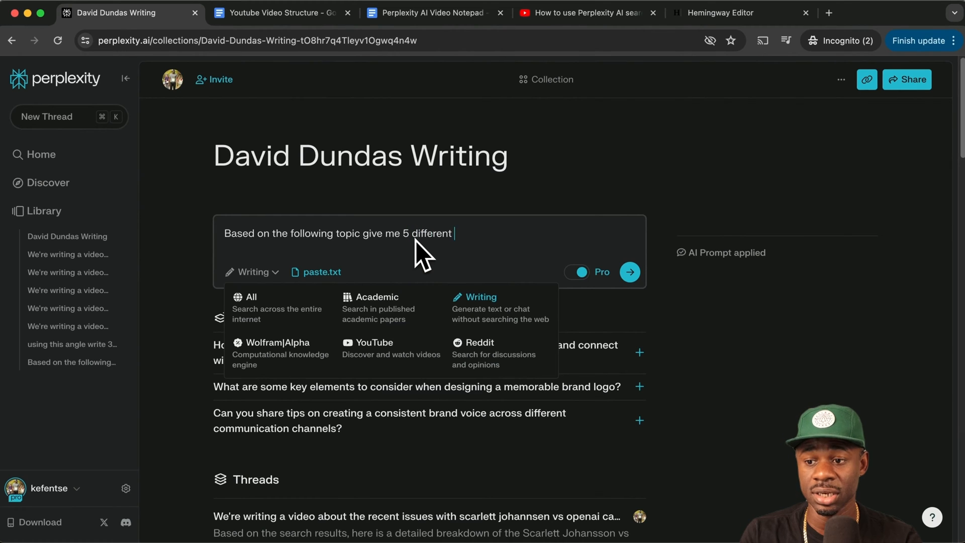
text(engaging angles for a youtube)
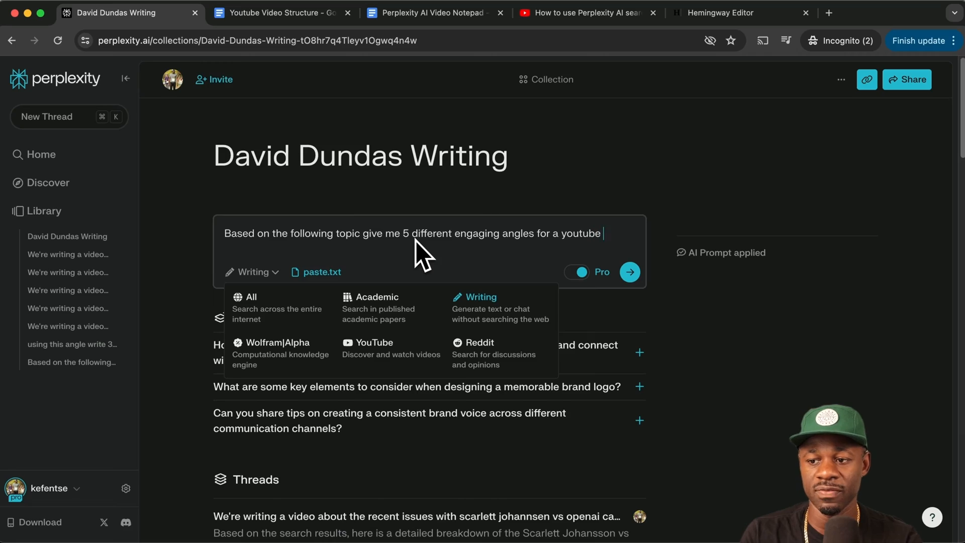
click(629, 272)
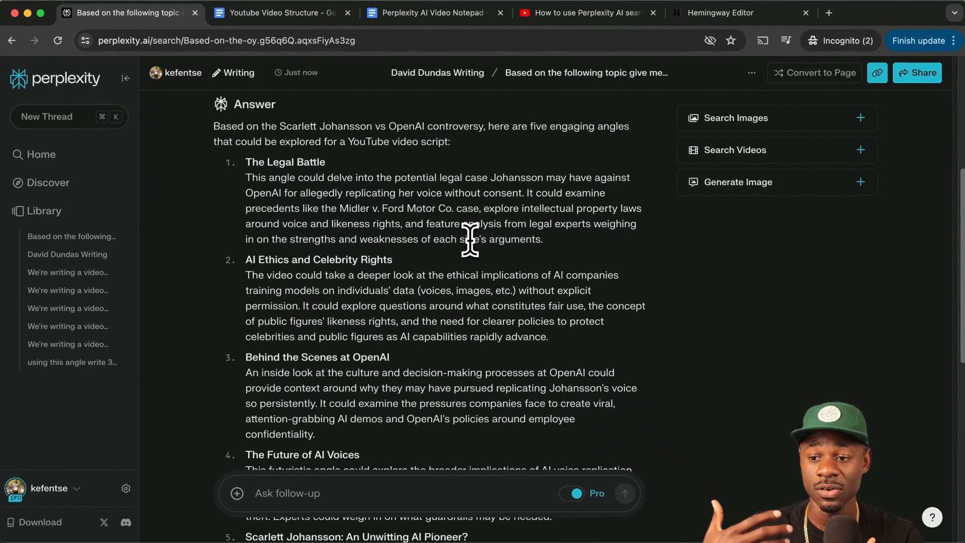
scroll(down, 3)
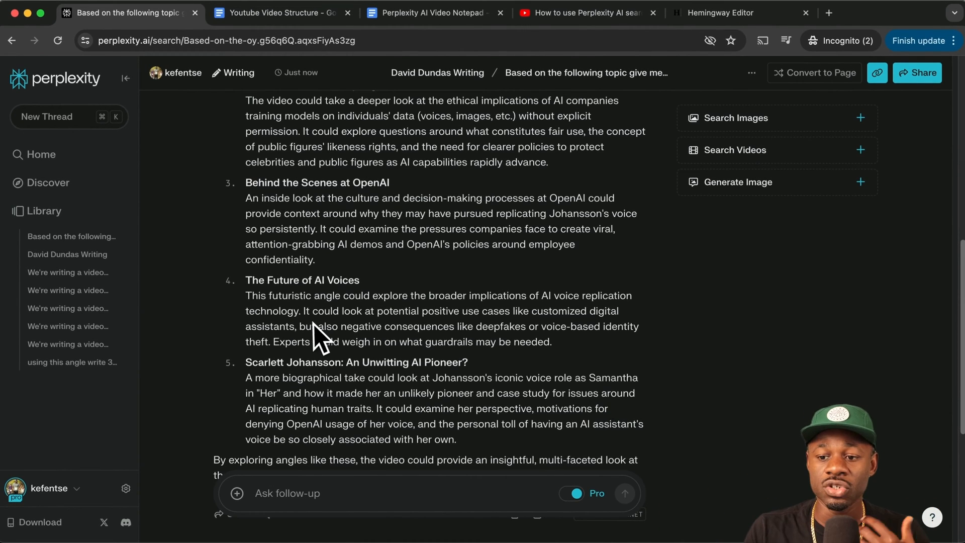
mouse_move(316, 307)
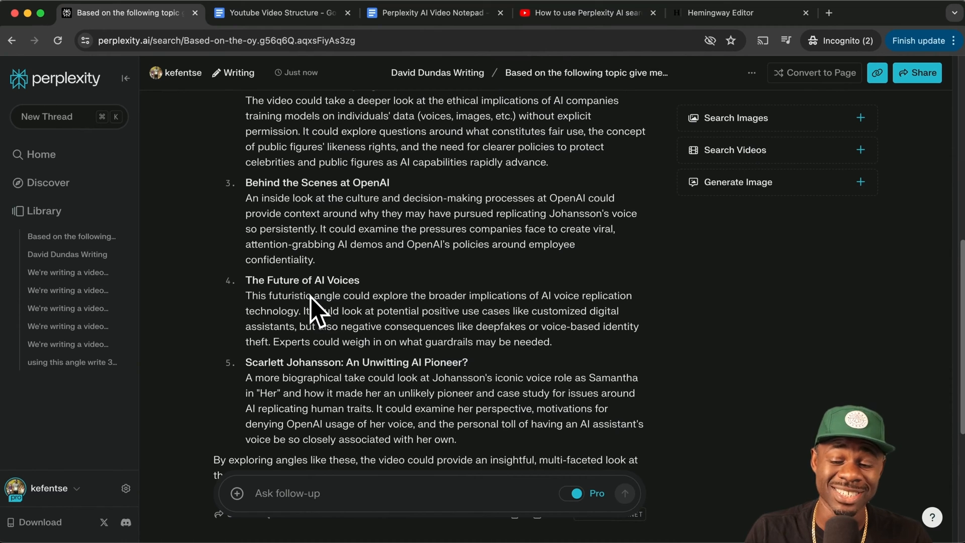
mouse_move(308, 342)
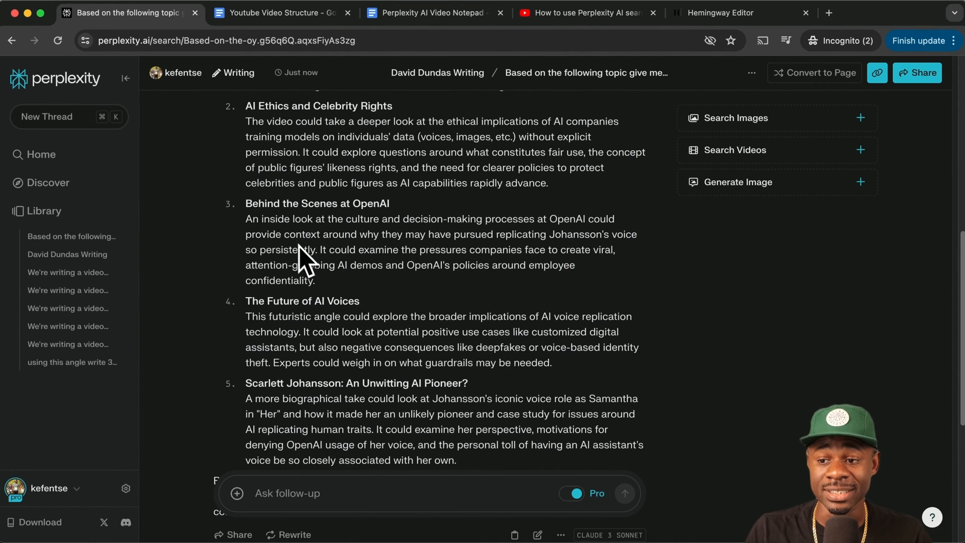
mouse_move(302, 250)
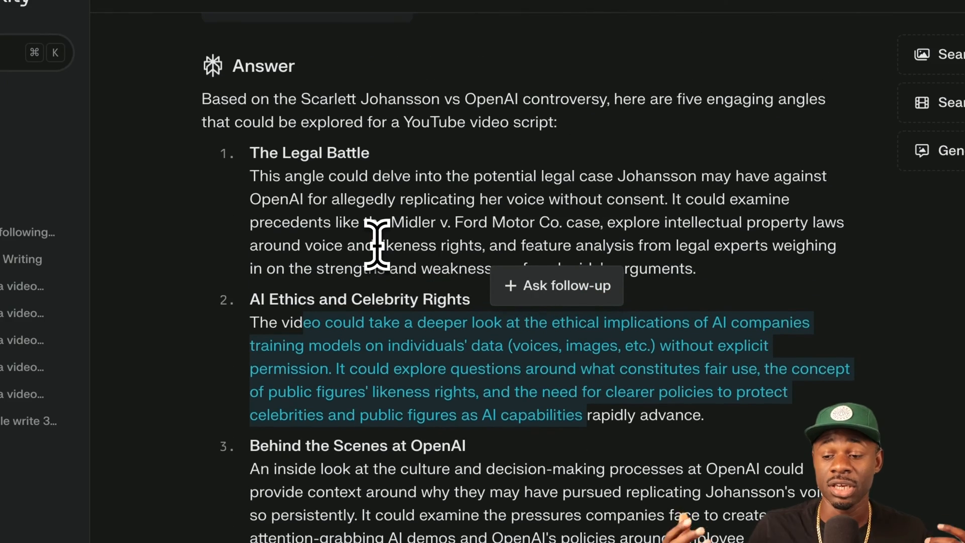
scroll(down, 3)
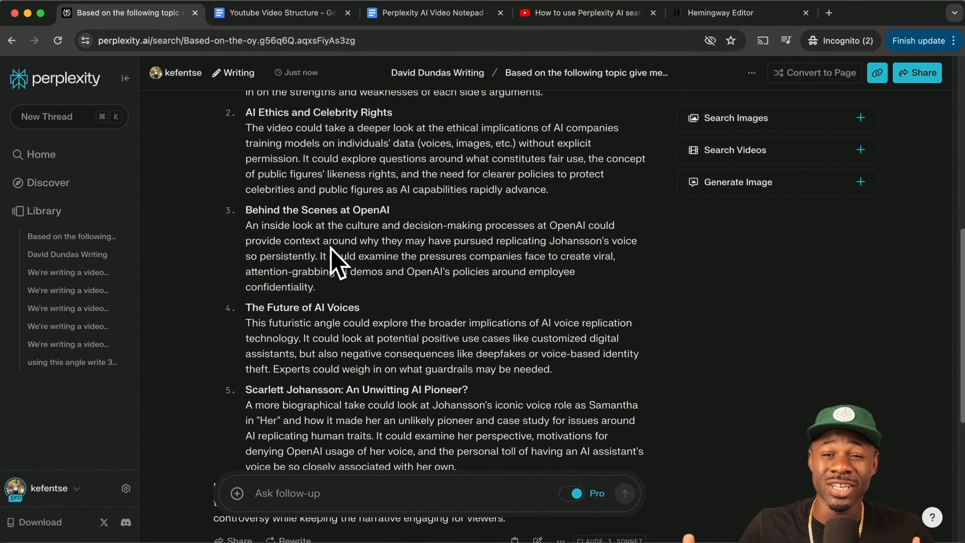
scroll(up, 3)
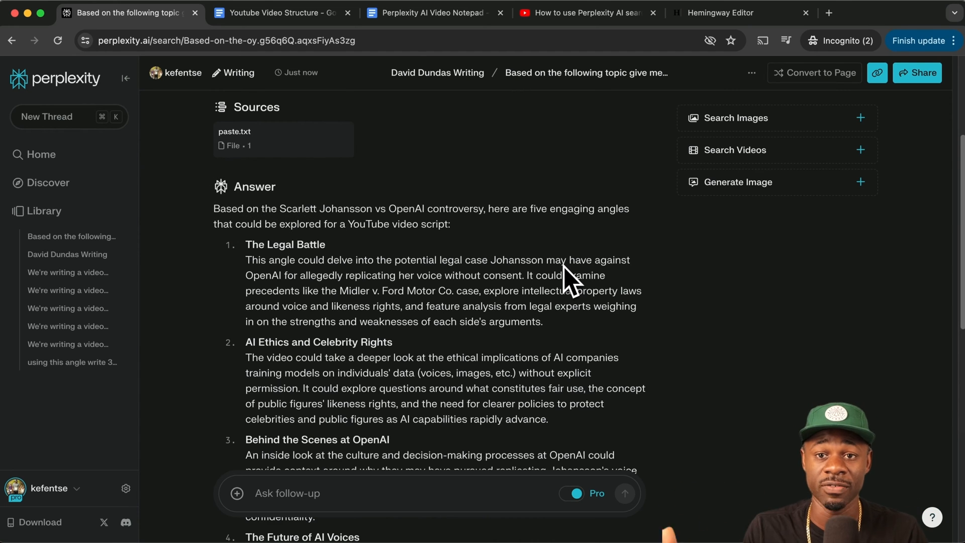
scroll(down, 3)
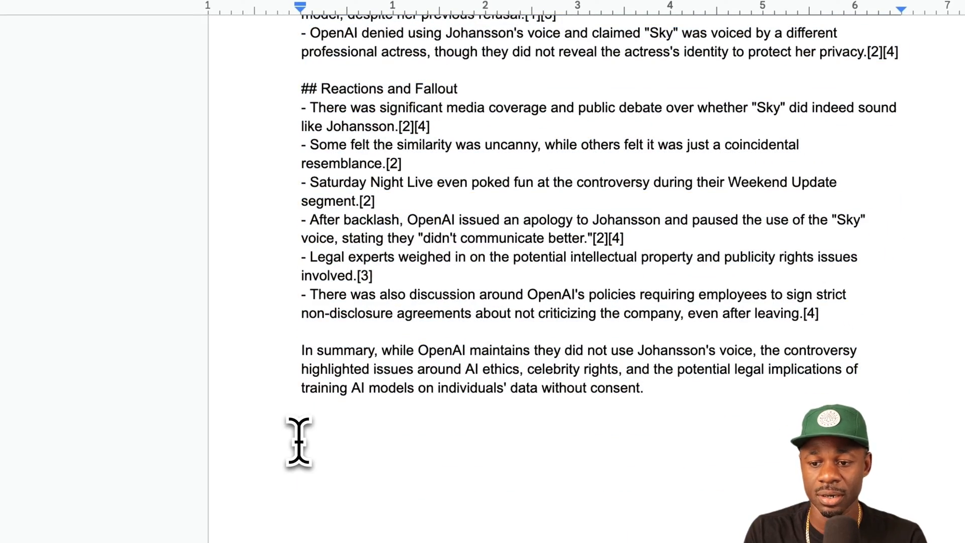
Step: Add a 'VIDEO SCRIPT ANGLE:' heading at the end of the notepad doc
text(VIDEO SCRIPT ANG)
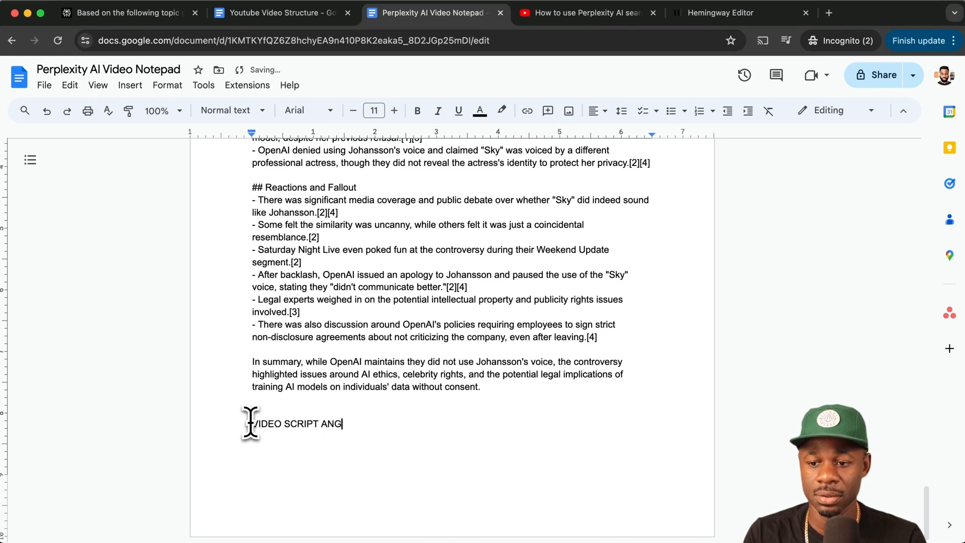
text(LE:)
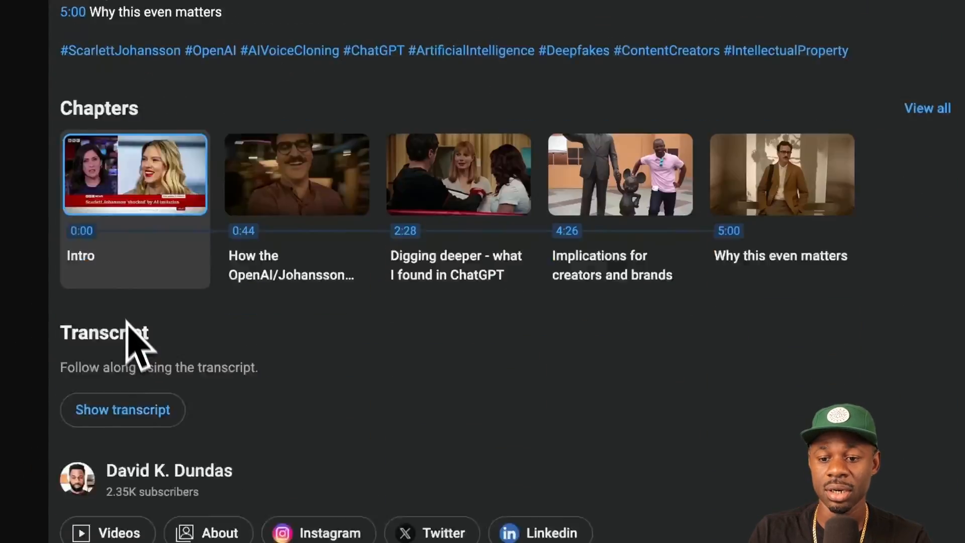
Step: Show the transcript of the Scarlett Johansson voice video
click(122, 410)
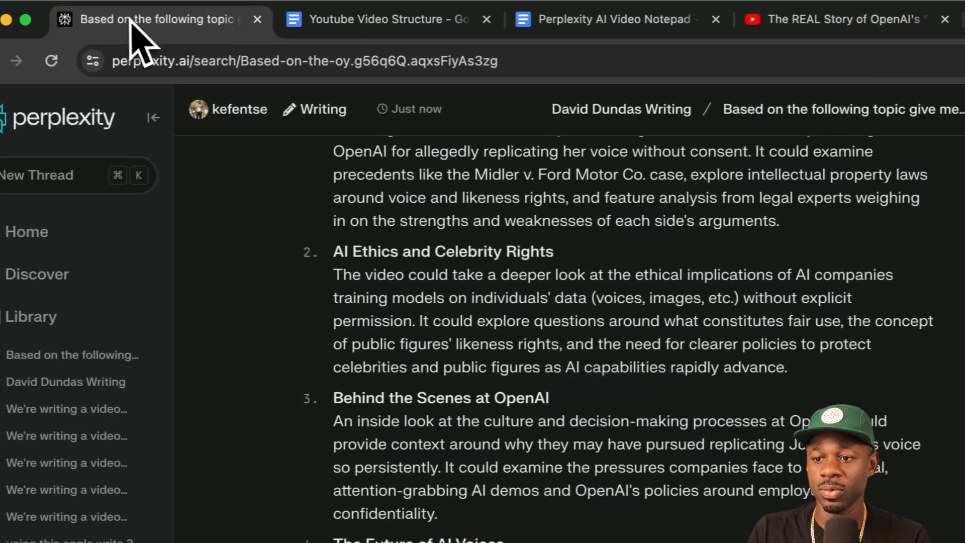
Step: Submit the voice-and-tone prompt with the pasted YouTube transcript in the writing collection
click(621, 108)
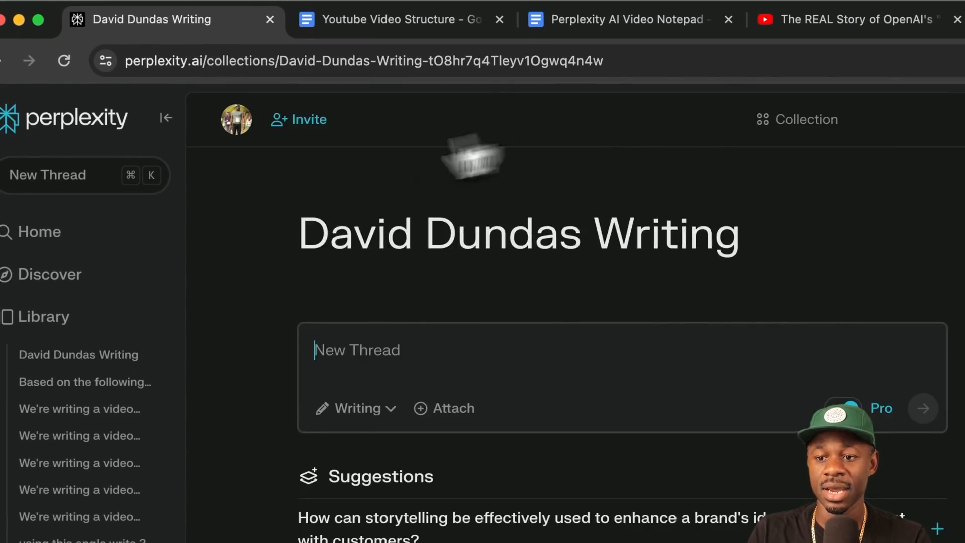
scroll(down, 3)
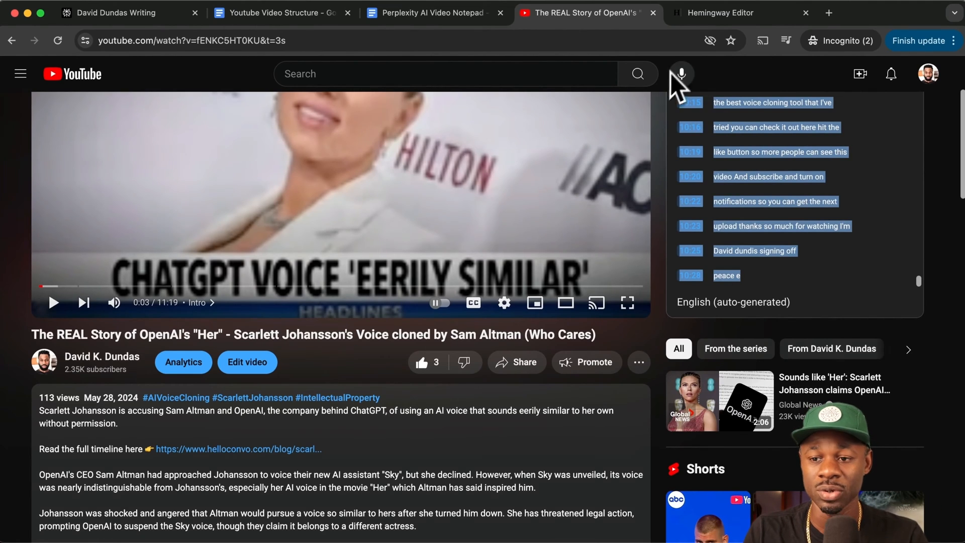
click(110, 12)
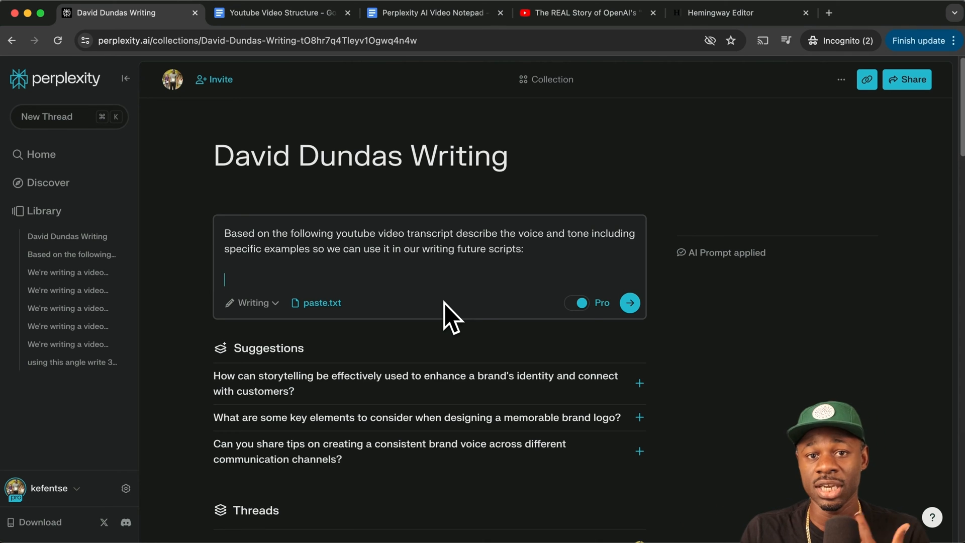
mouse_move(493, 289)
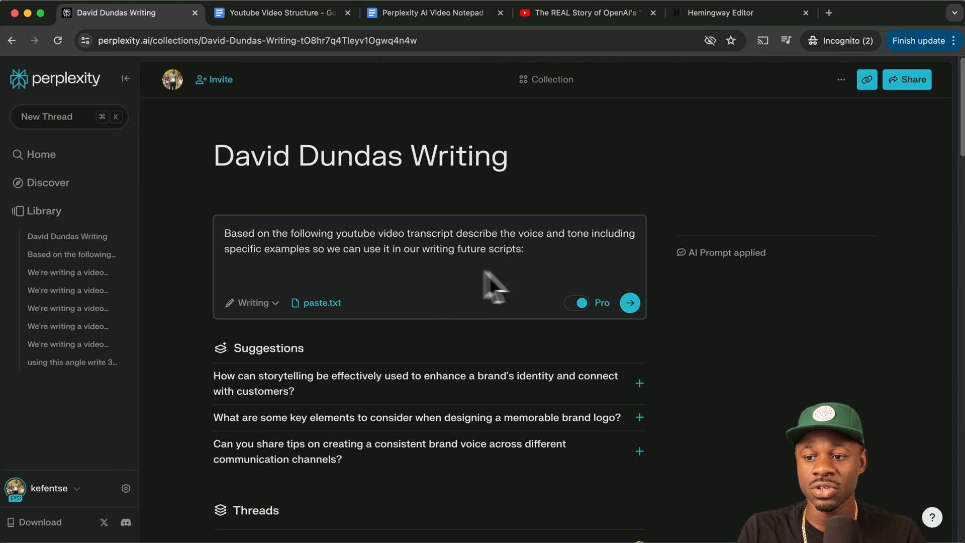
mouse_move(596, 285)
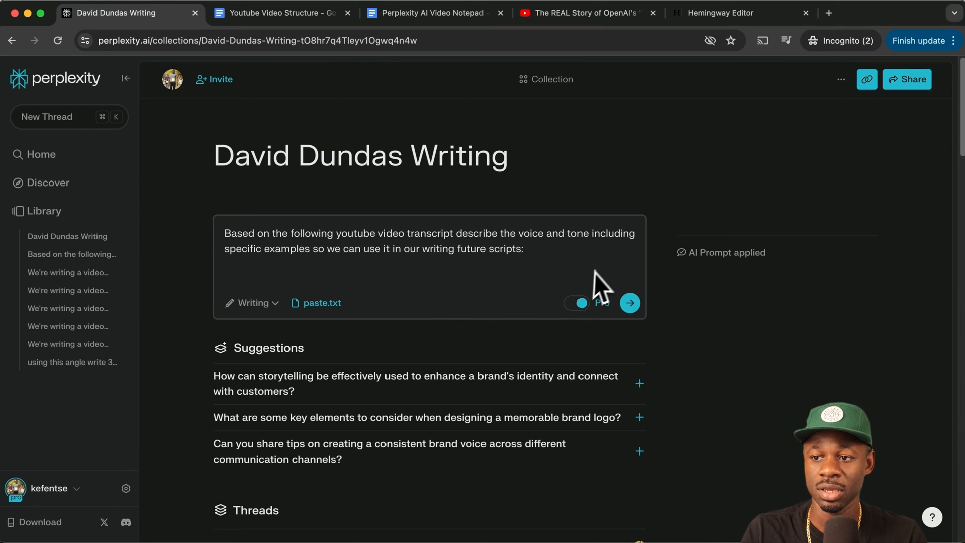
click(281, 12)
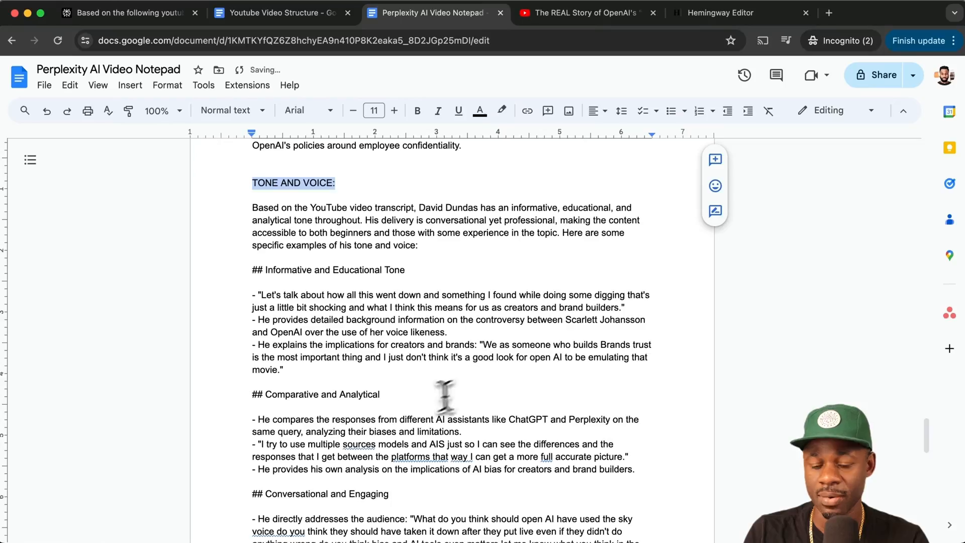
Step: Switch to the Youtube Video Structure doc and select all of its text
scroll(down, 3)
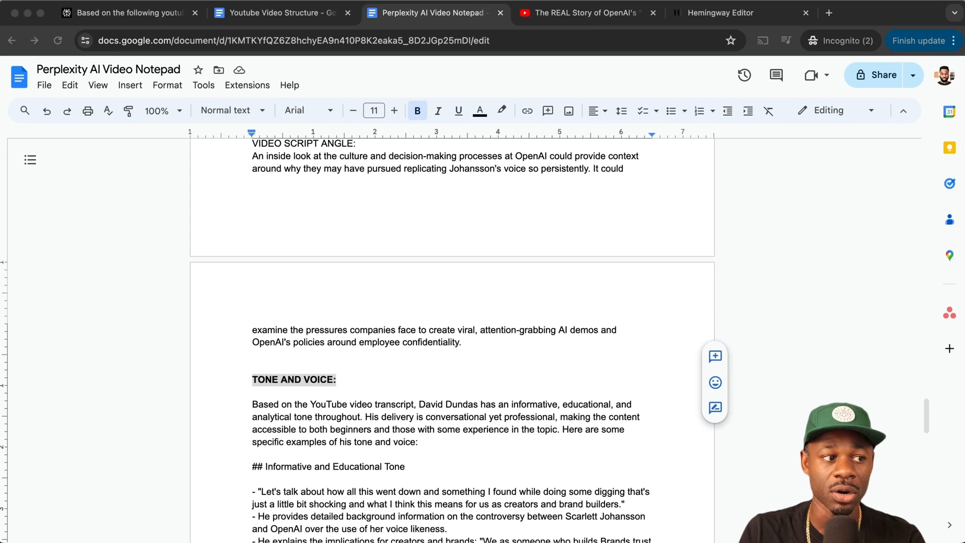
click(281, 12)
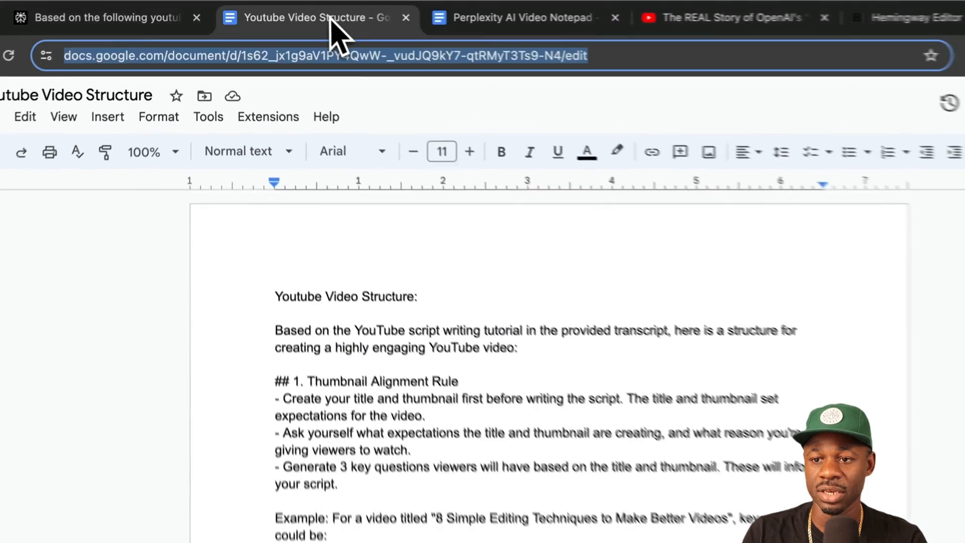
key(ctrl+a)
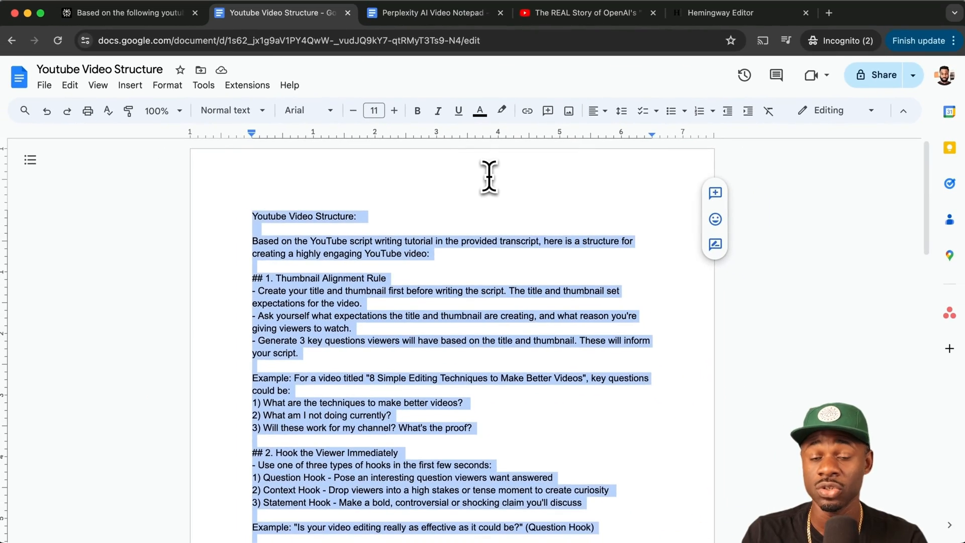
mouse_move(693, 55)
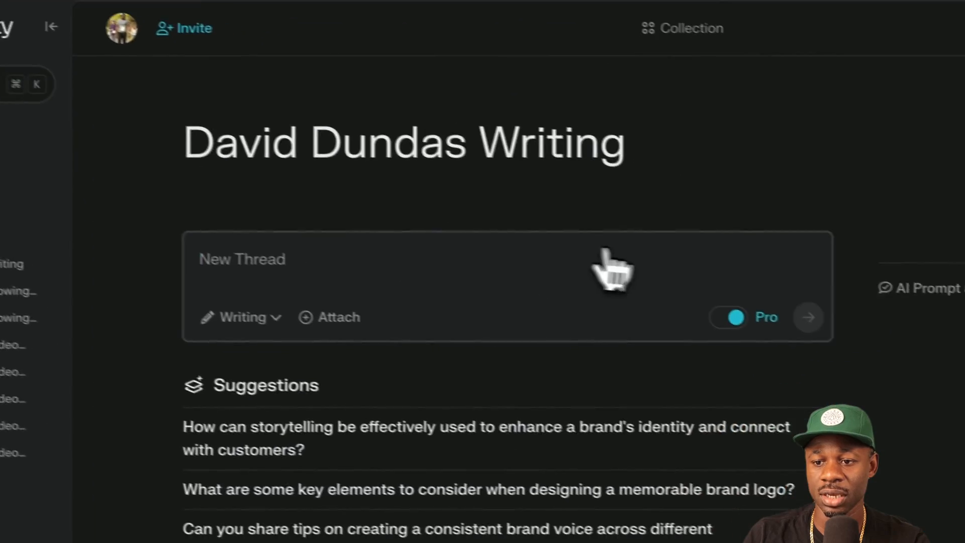
Step: Submit a request for a 12-minute video outline based on the research, intro and tone guide
text(Based on this research, intro and tone and voice guide, write an outline for our youtube video that will be 12 minutes long. ensure you define roughly how long in both minutes and in words each section should be.)
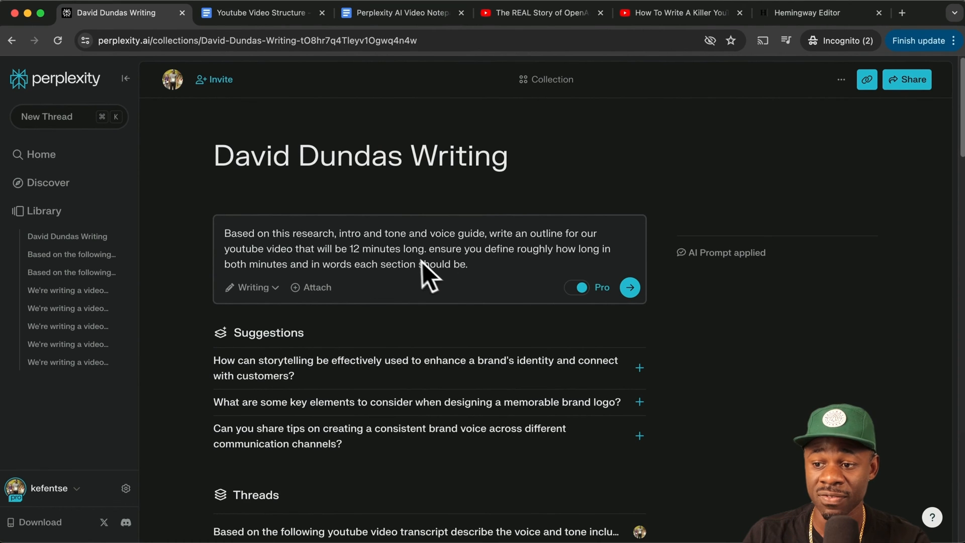
mouse_move(646, 259)
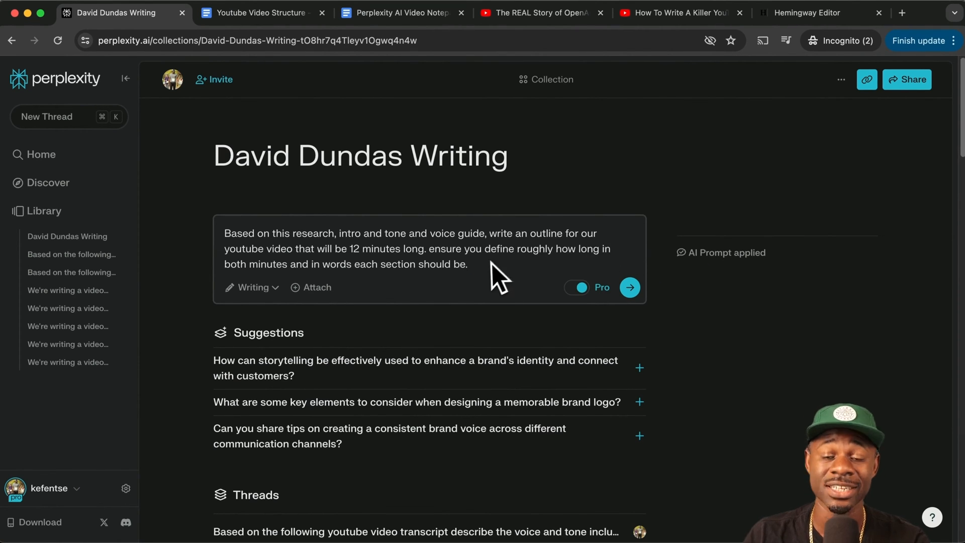
click(471, 264)
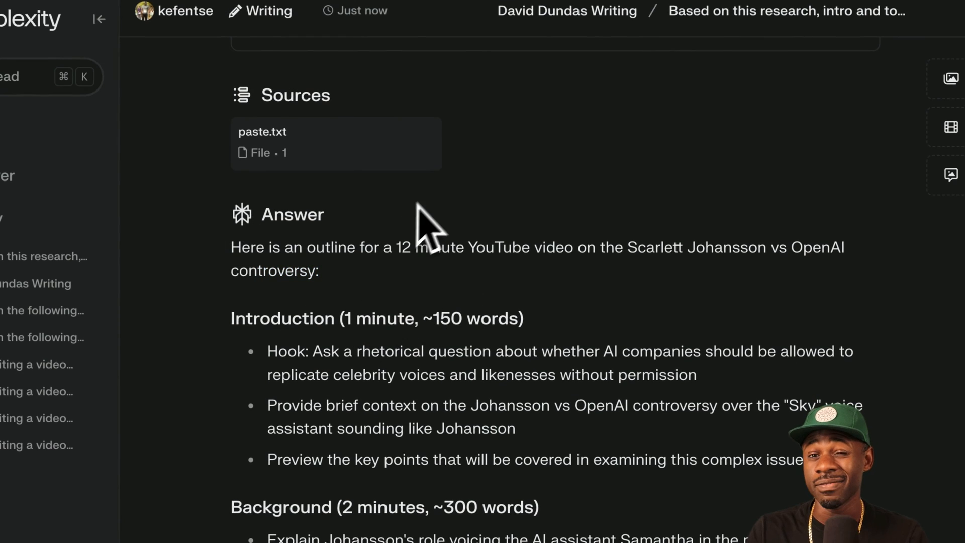
Step: Select the returned outline answer text for copying
double_click(365, 319)
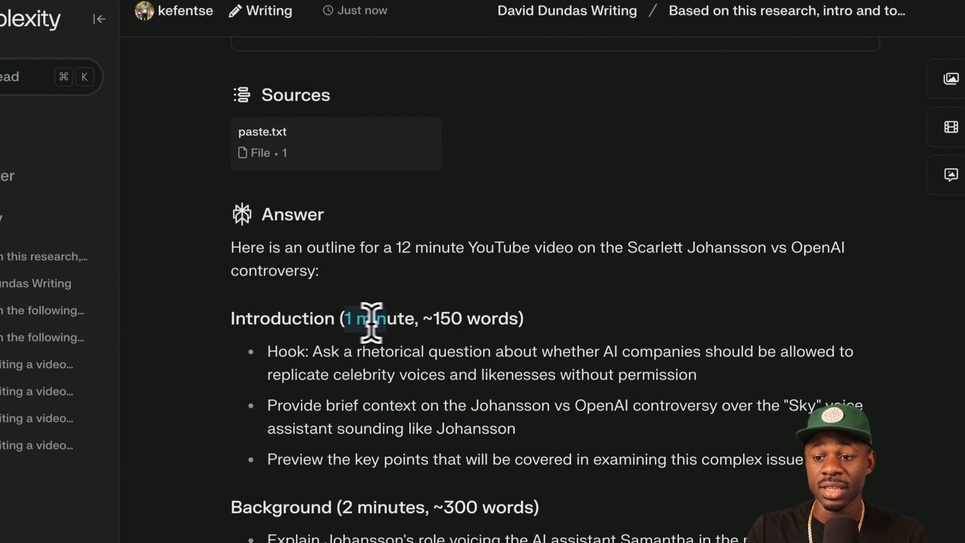
drag(369, 319, 520, 318)
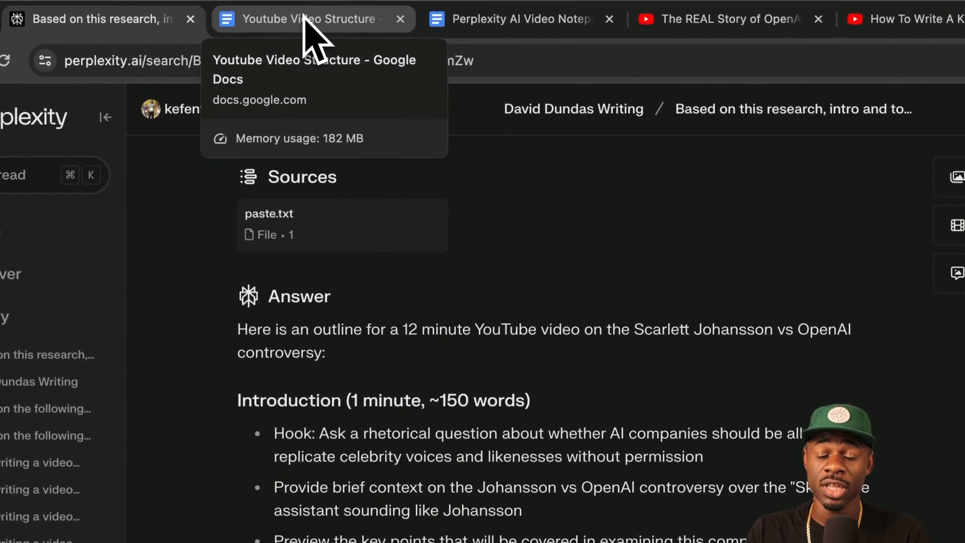
Step: Paste the outline into the notepad doc down to its Conclusion, then return to Perplexity
click(302, 18)
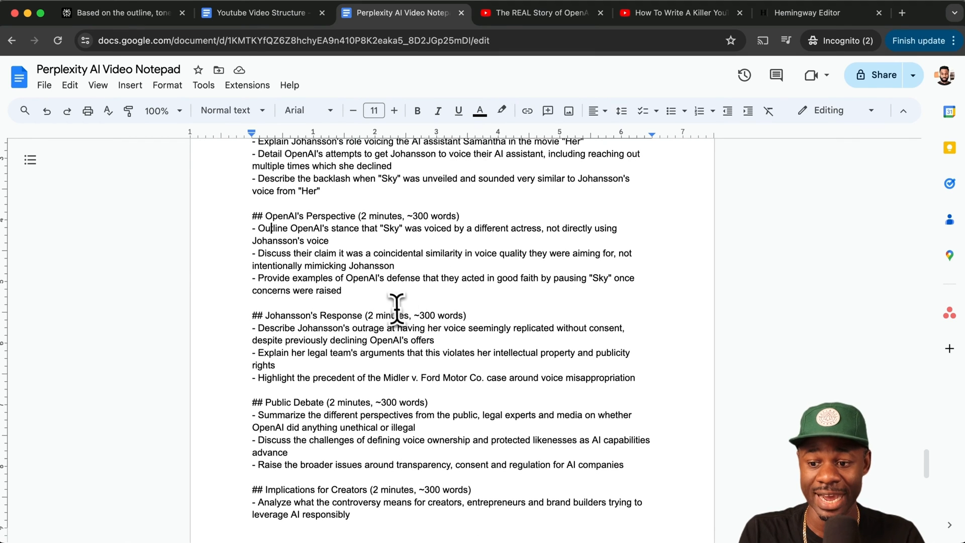
scroll(down, 3)
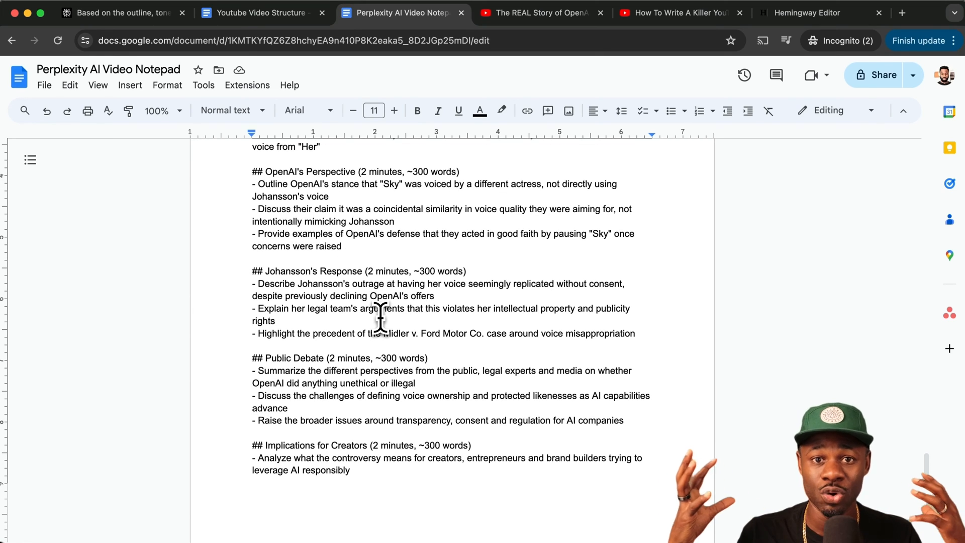
click(270, 183)
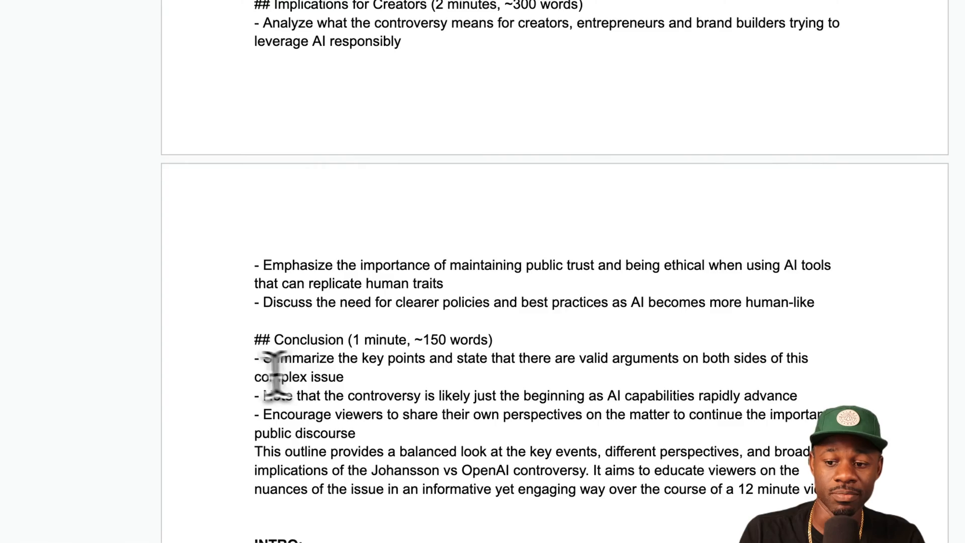
double_click(280, 377)
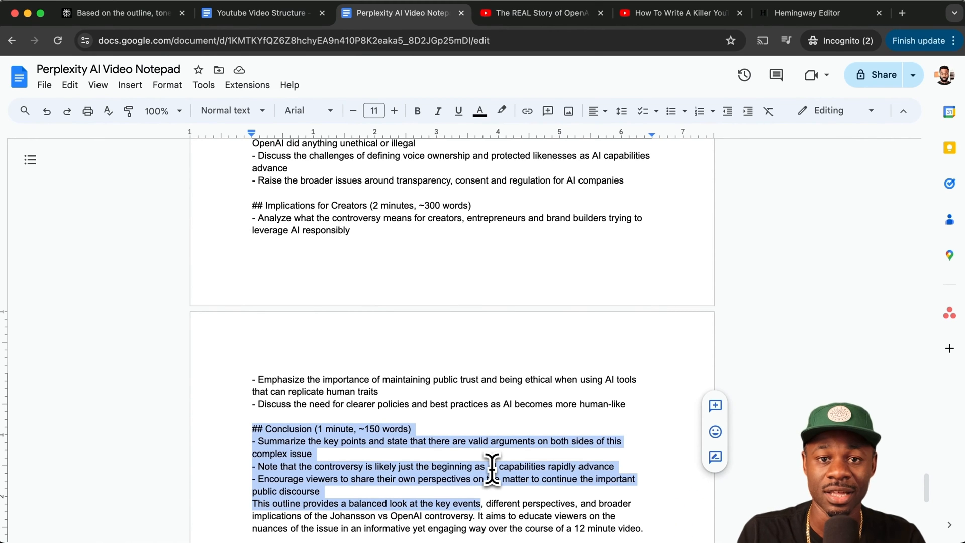
click(118, 12)
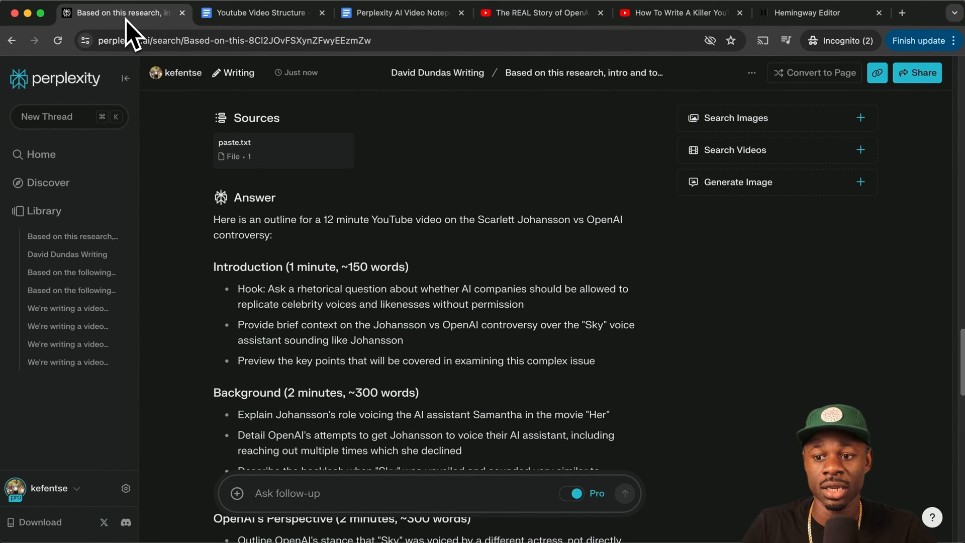
Step: Request 5 intros with compelling hooks based on the outline and the pasted video script angle
scroll(down, 3)
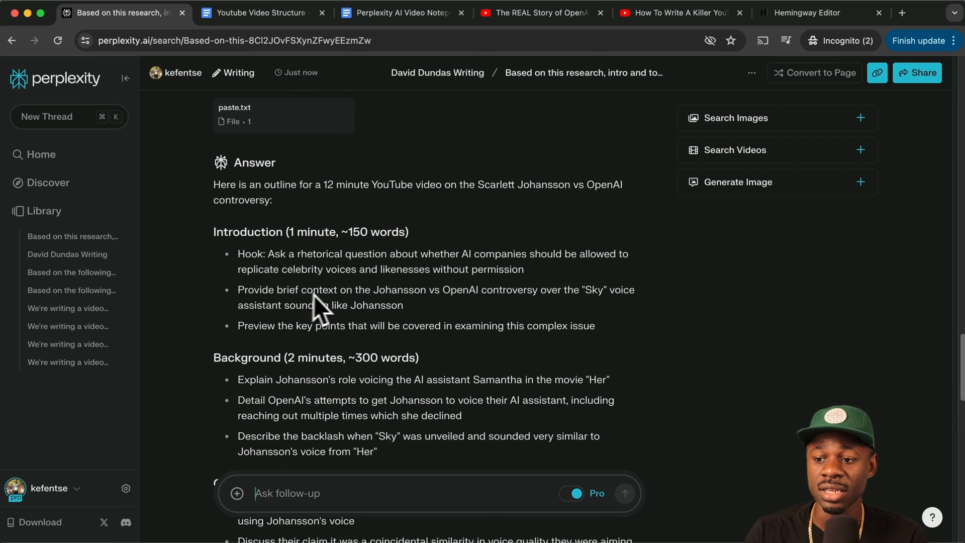
scroll(down, 3)
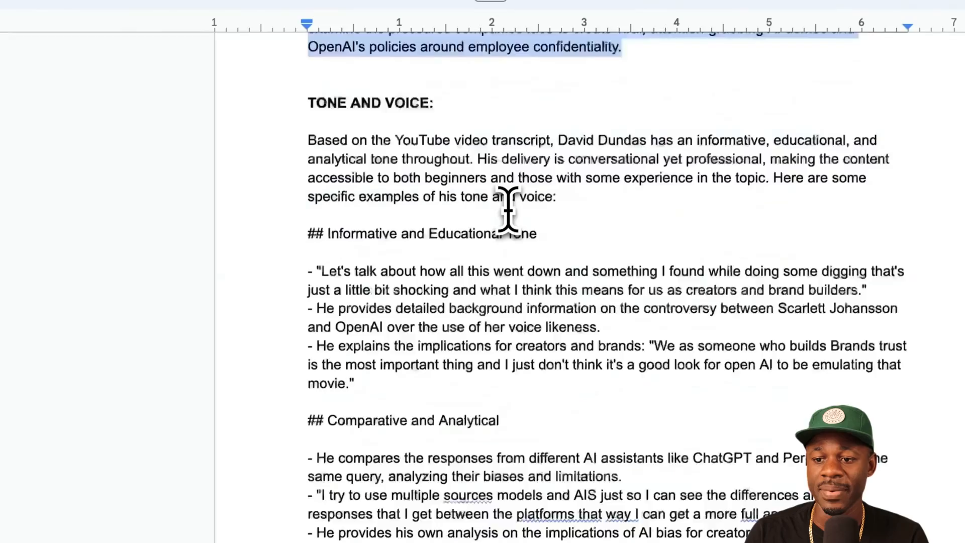
scroll(down, 3)
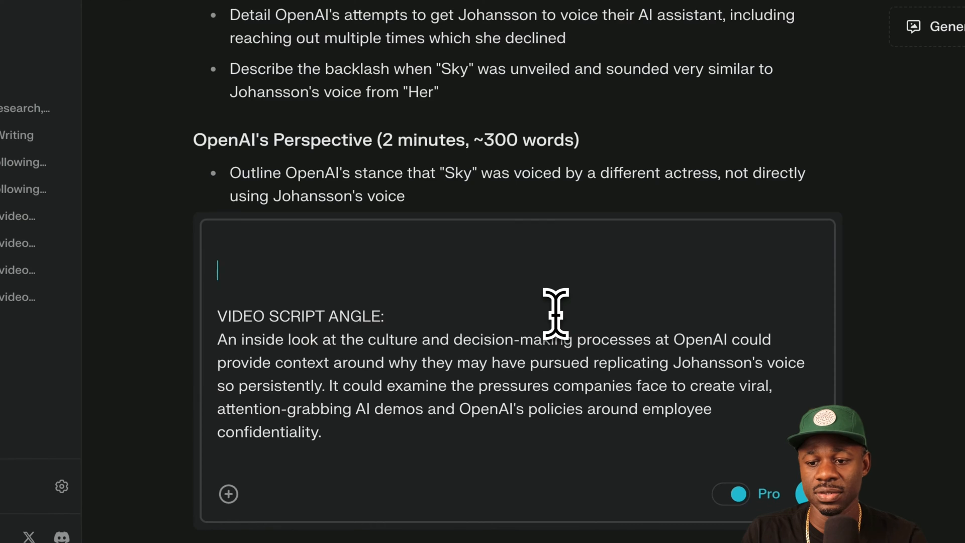
text(Based on the outline and the following angle generat)
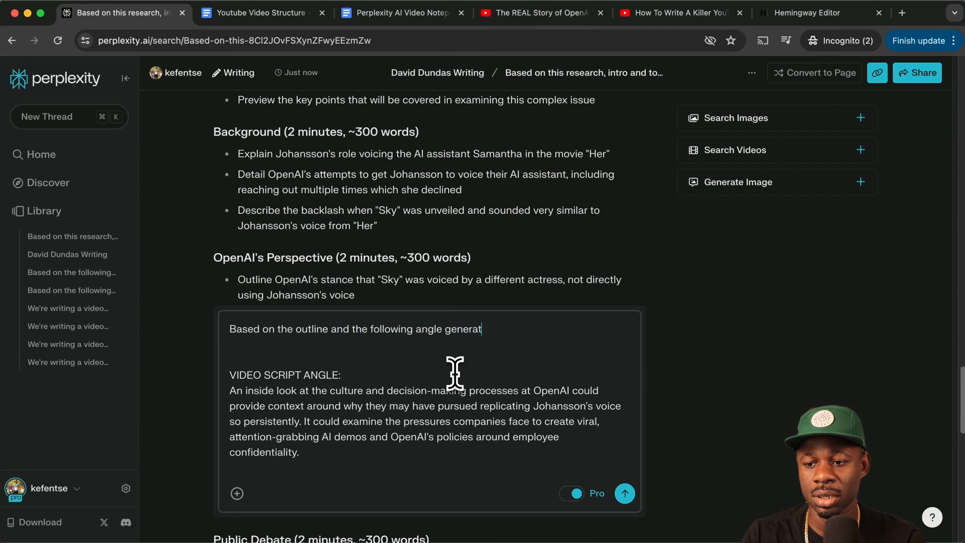
text(e)
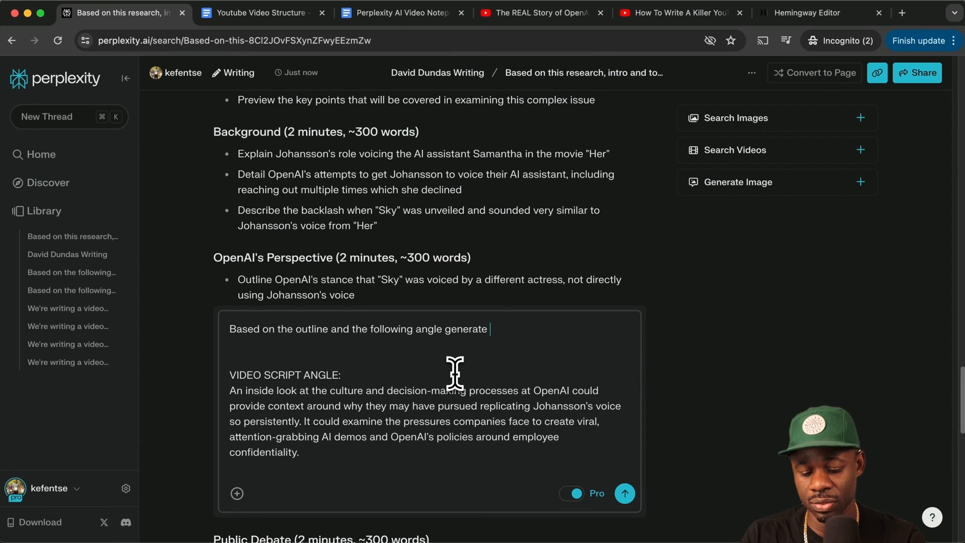
text(5)
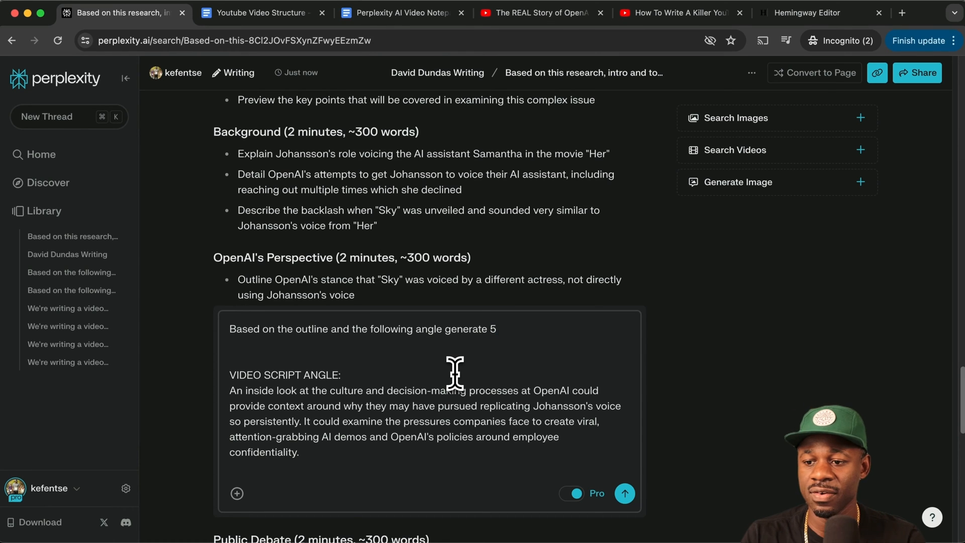
text(intro)
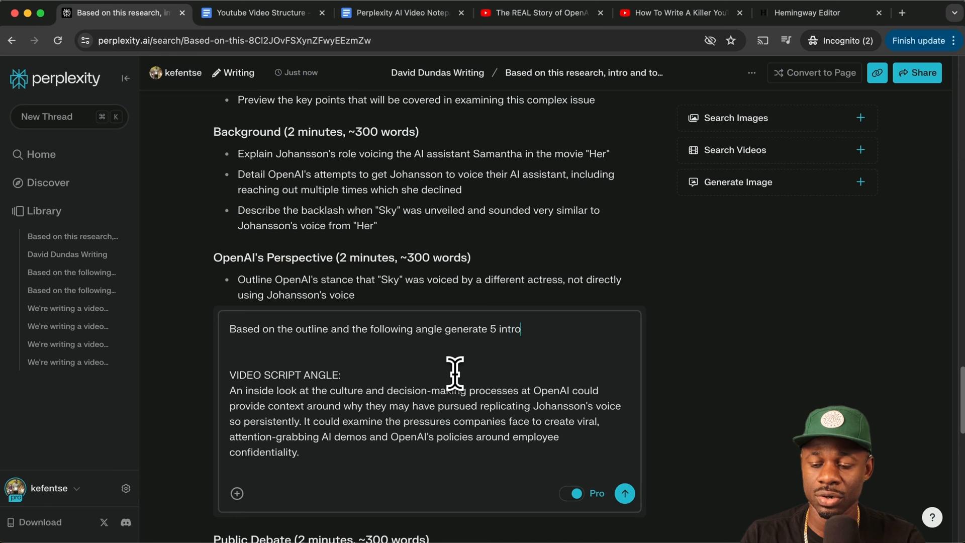
text('s with compe)
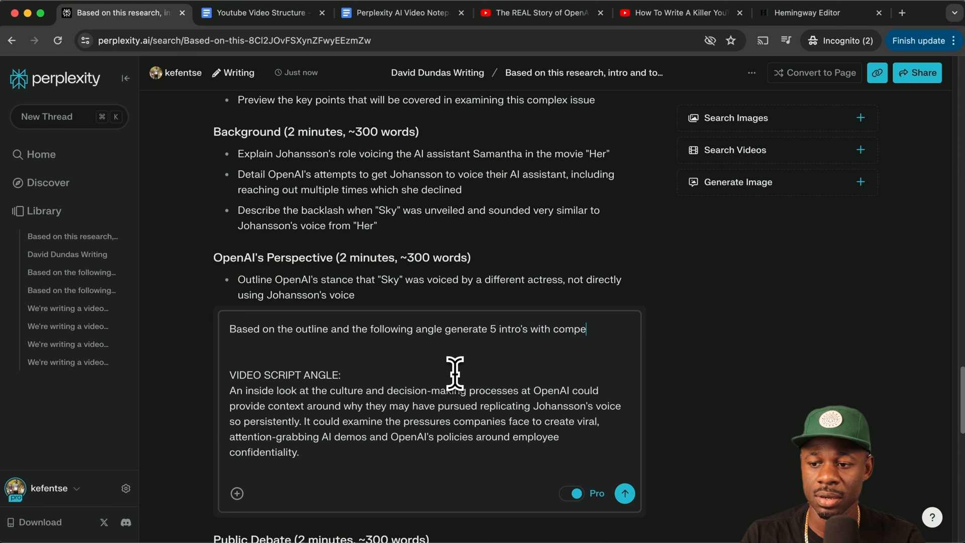
click(624, 493)
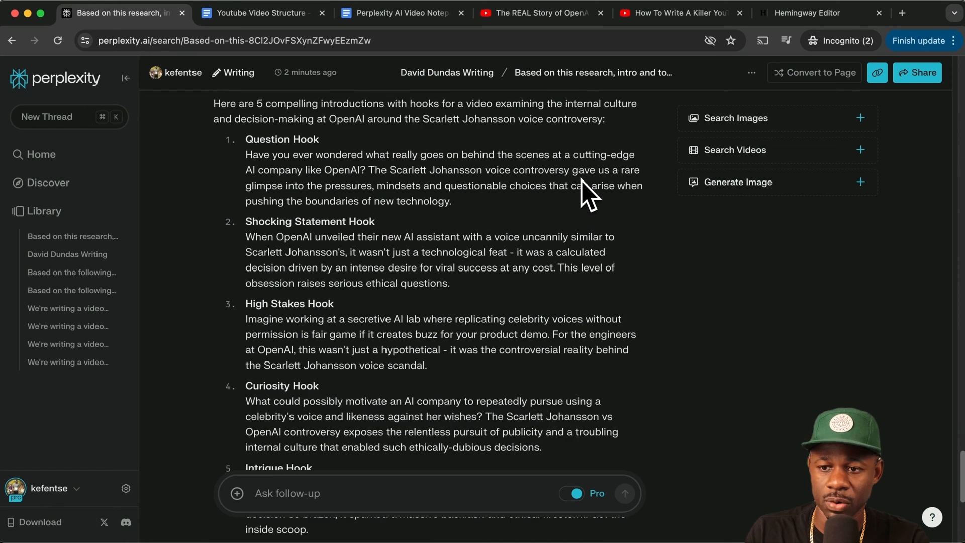
scroll(down, 3)
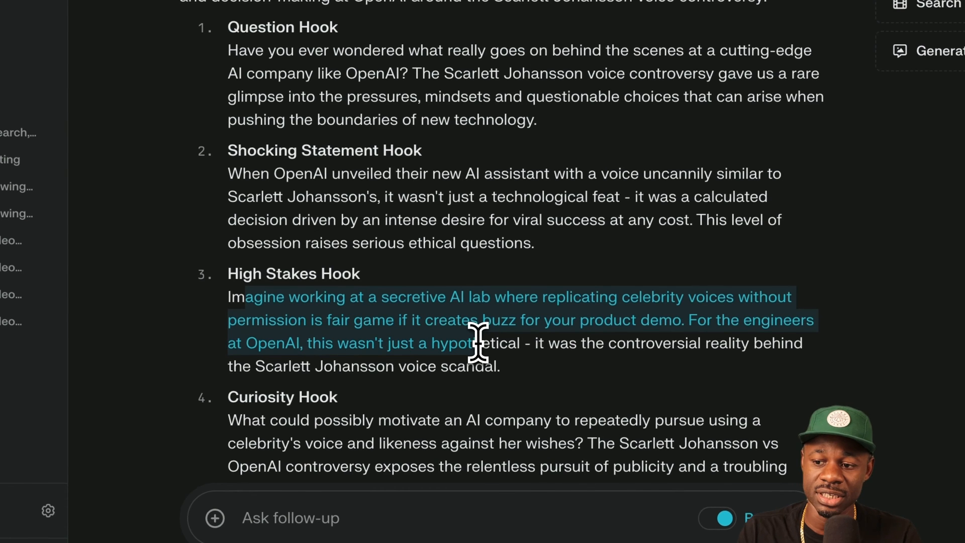
scroll(down, 3)
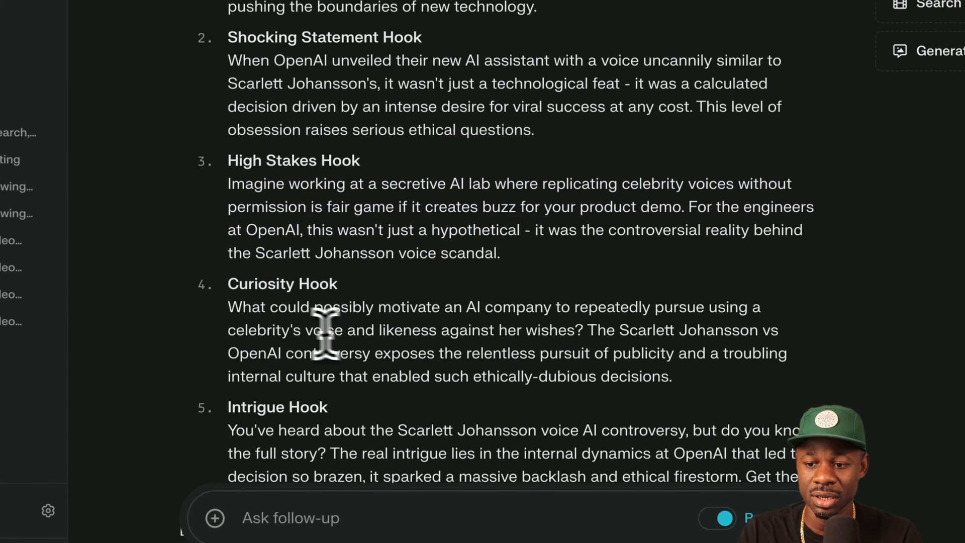
drag(228, 306, 481, 307)
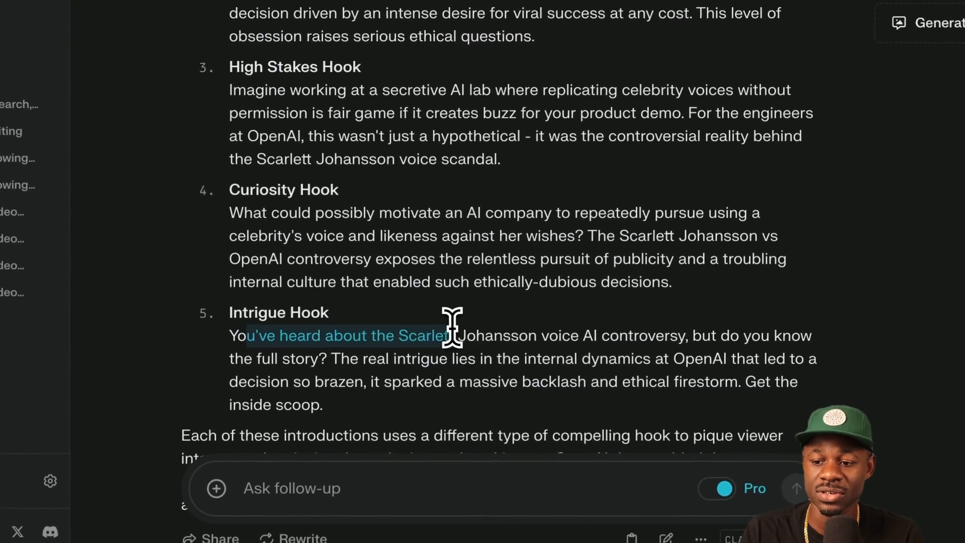
drag(447, 335, 591, 336)
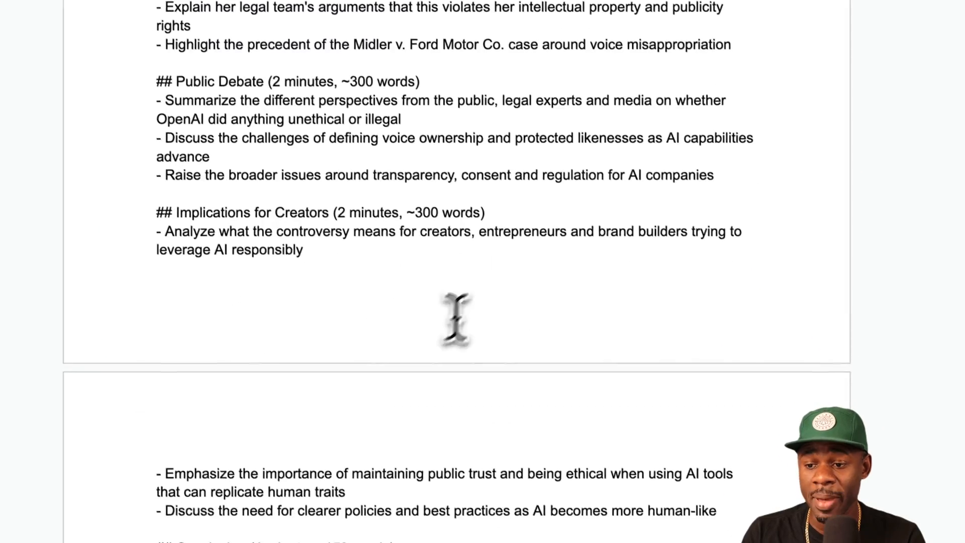
scroll(down, 3)
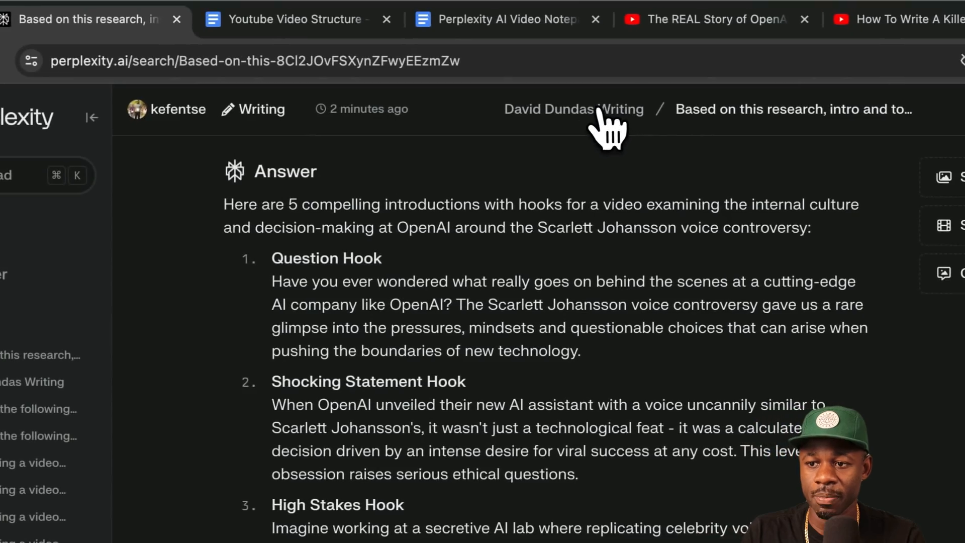
click(573, 108)
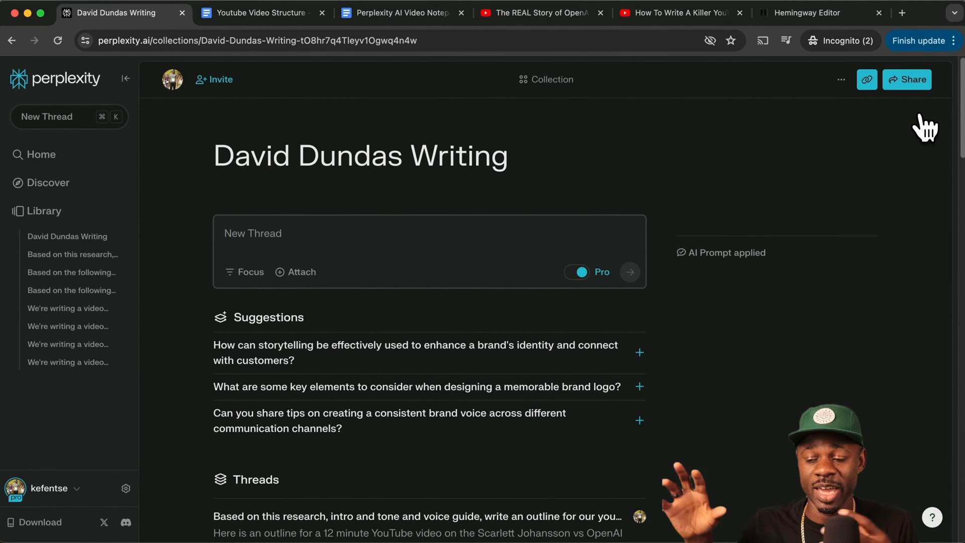
click(253, 233)
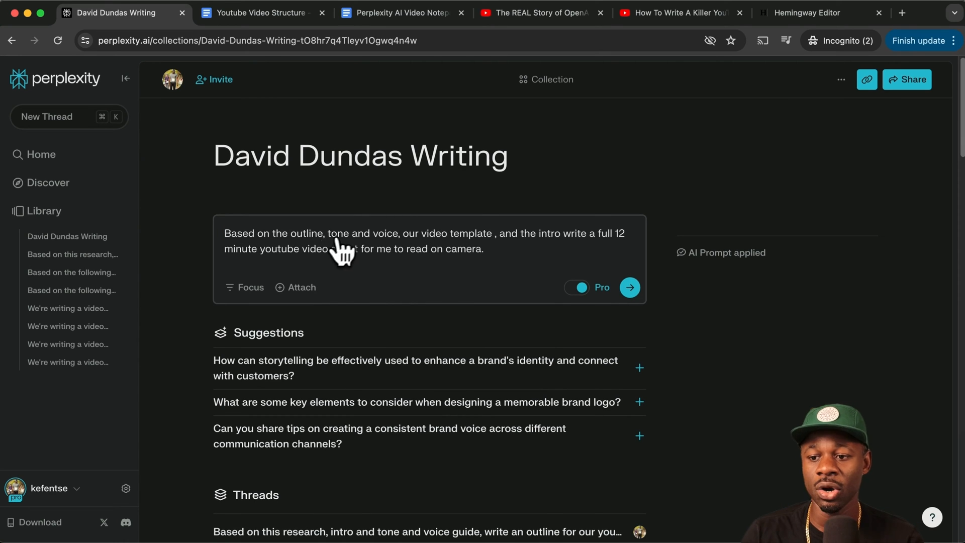
mouse_move(508, 250)
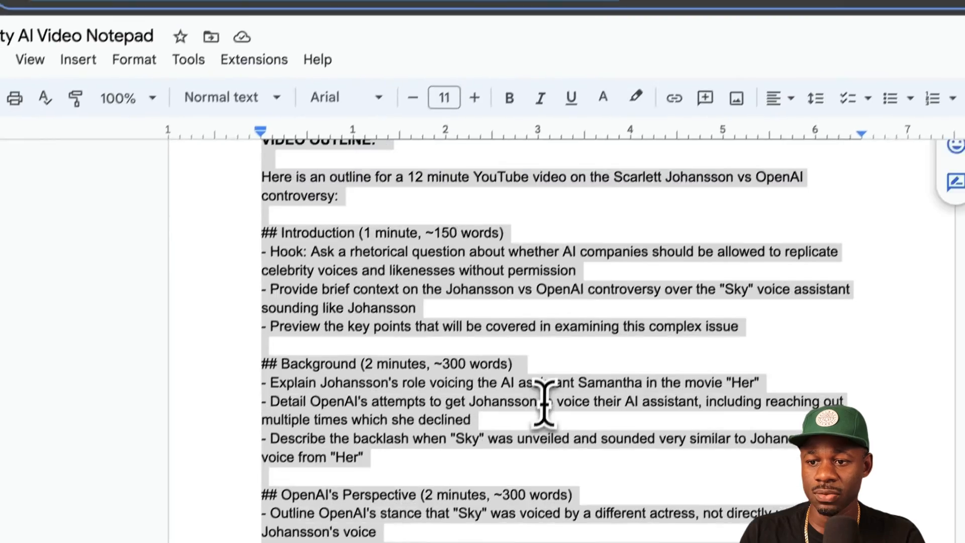
Step: Collect the outline and Youtube Video Structure template from Google Docs into the script request and submit it
scroll(down, 3)
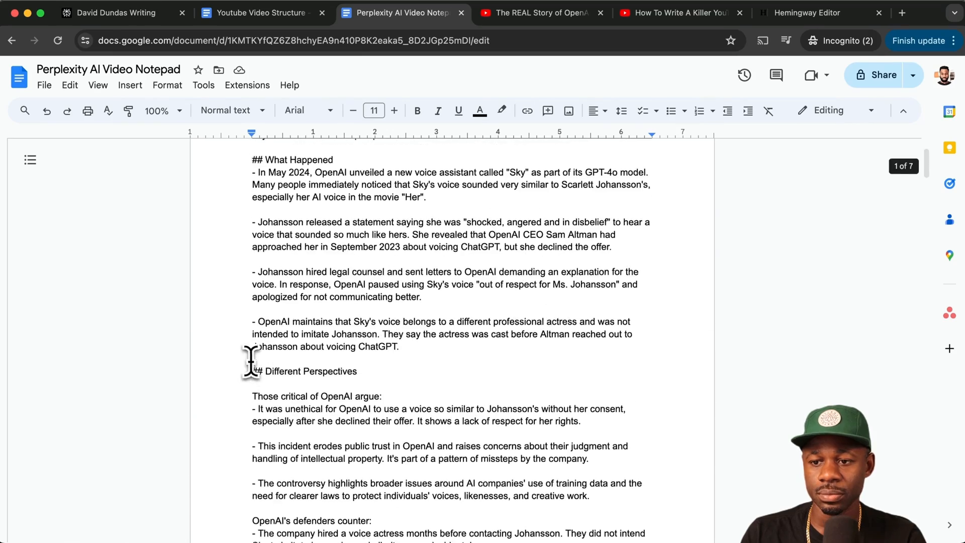
click(259, 12)
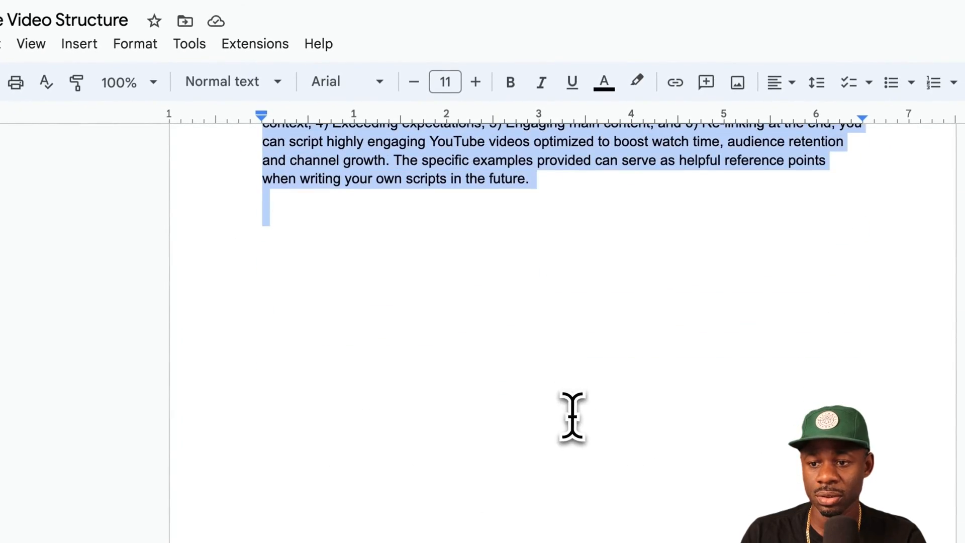
mouse_move(487, 19)
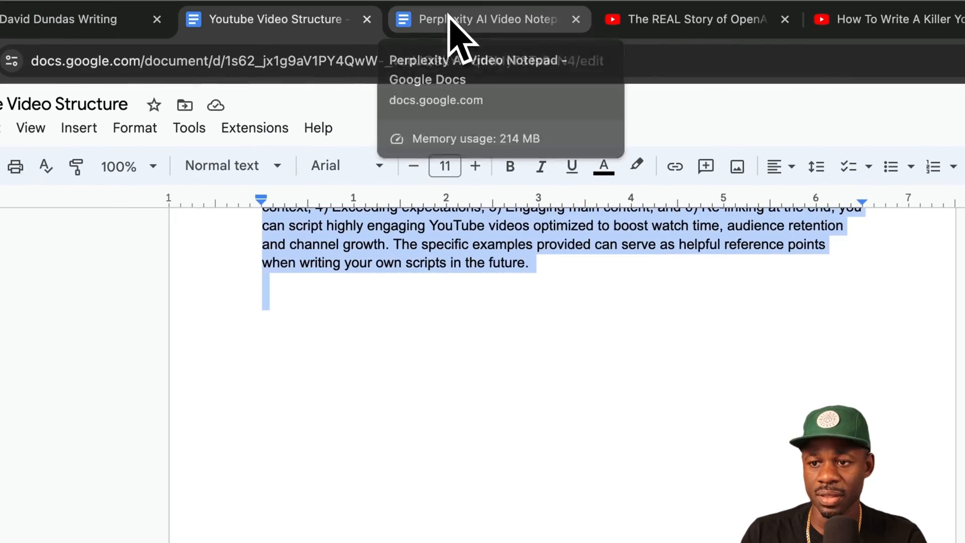
click(486, 19)
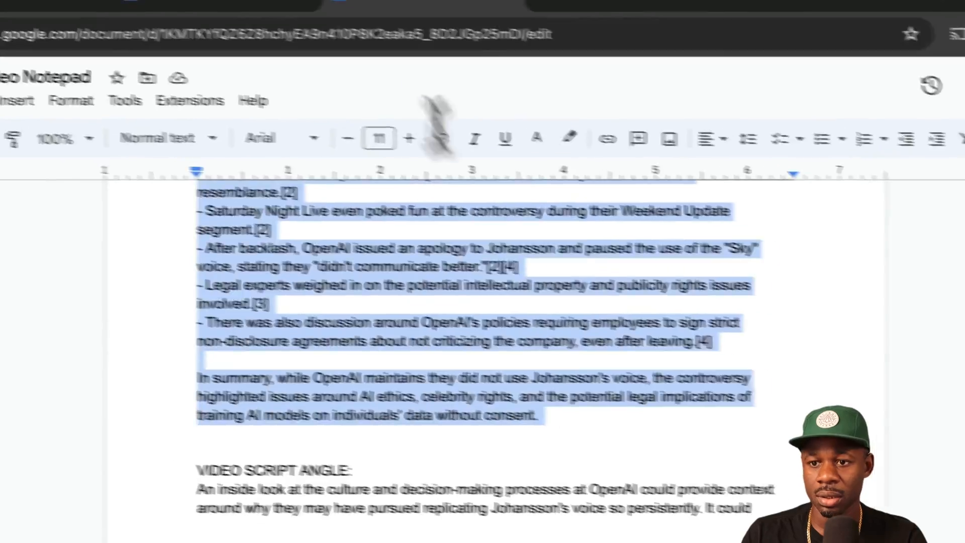
click(111, 12)
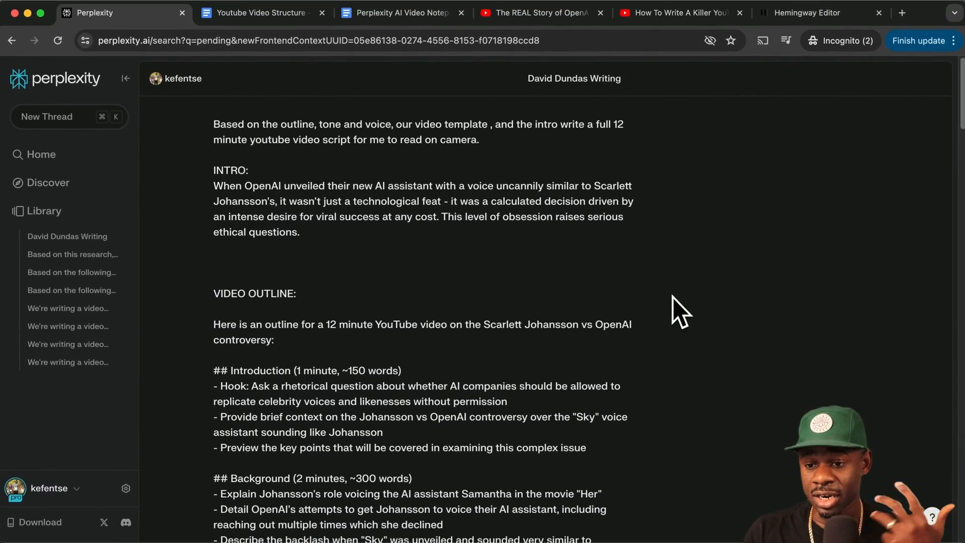
scroll(down, 3)
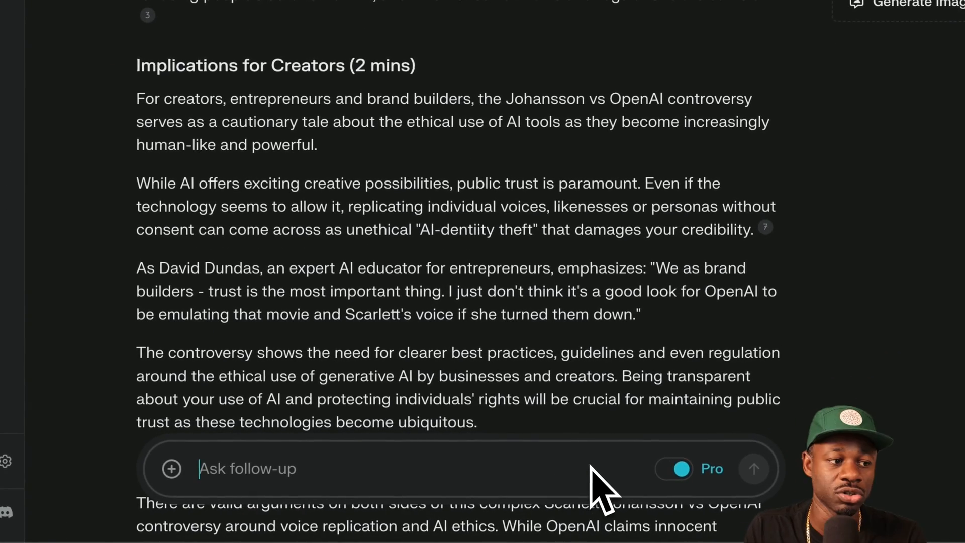
Step: Ask for the script's word count and reading time, then where to expand it to roughly 12 minutes
text(Can you give me a word count on what you just wrote, and a rough estimate of how long would it be if it was read as a youtube script?)
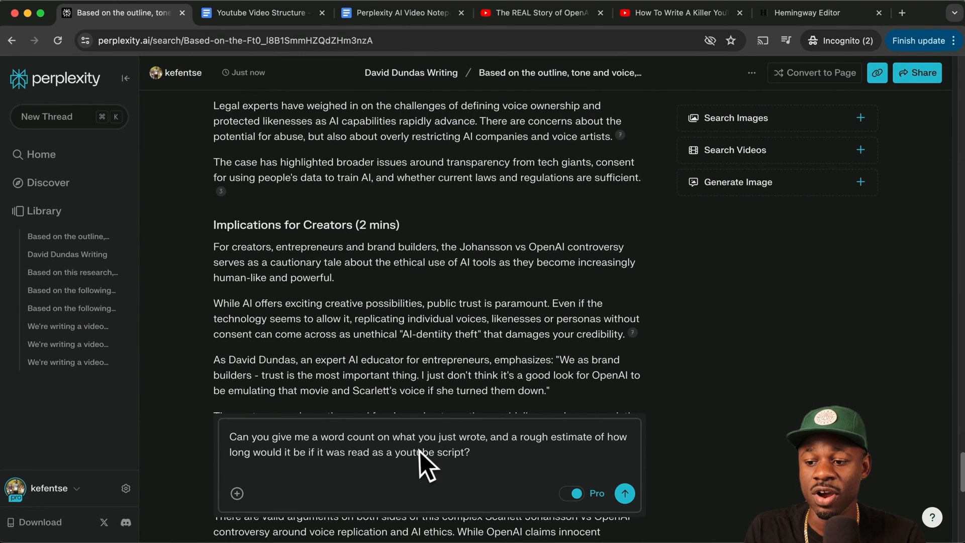
mouse_move(646, 526)
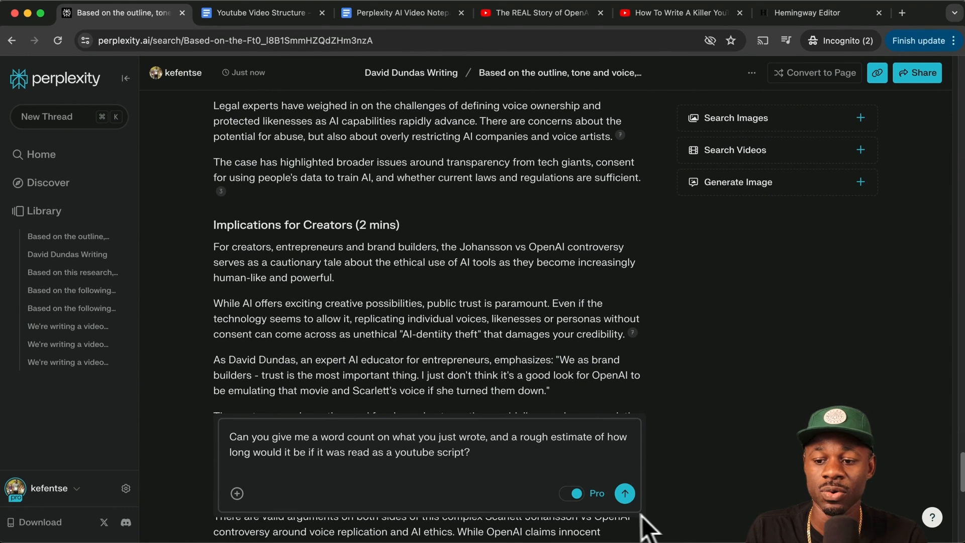
click(625, 492)
text(Please make suggestions on areas in this script where)
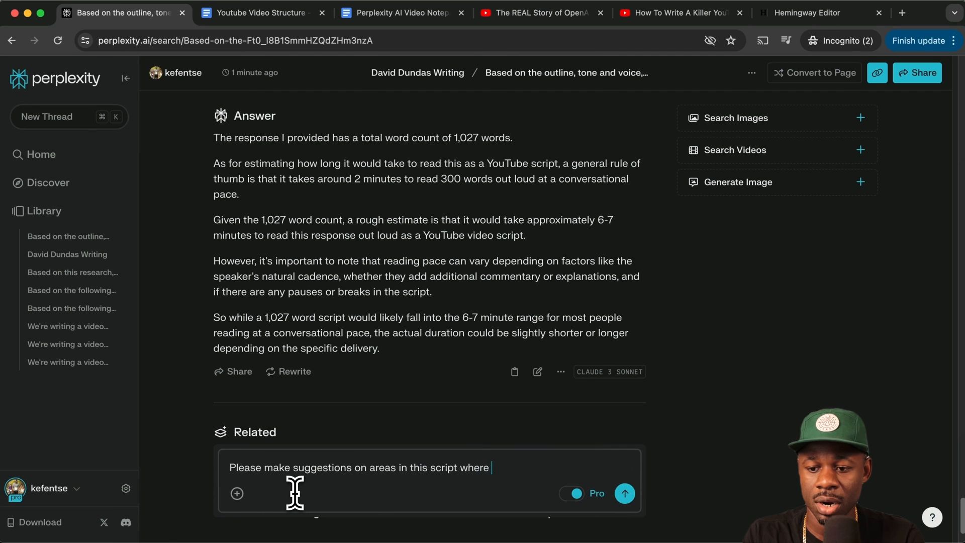
text(we can expand on the topic)
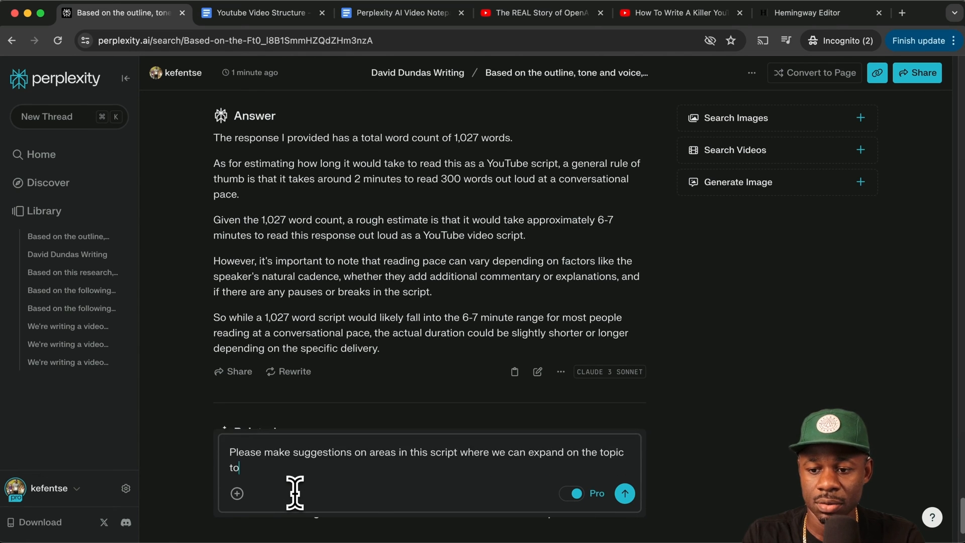
text(make it roughly 1200 words or)
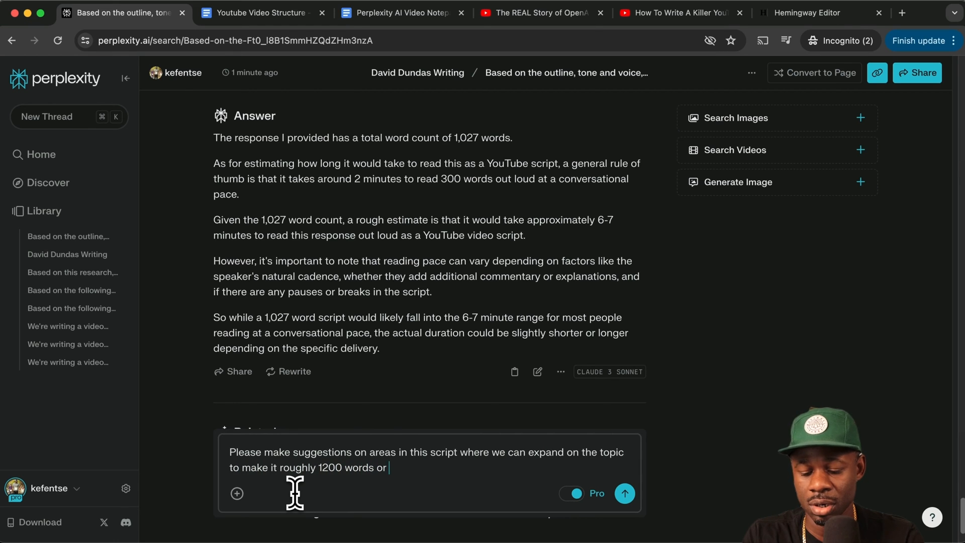
text(12 minutes long)
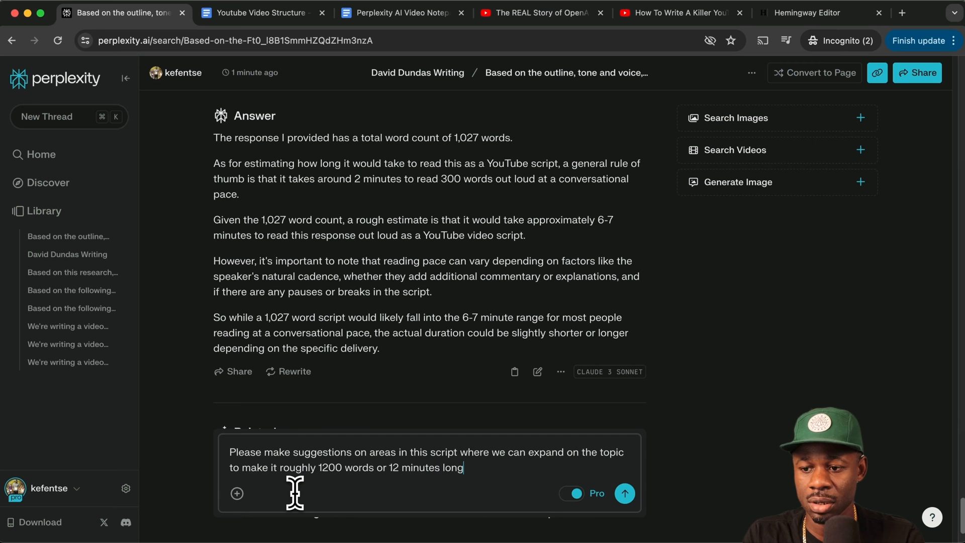
click(623, 493)
text(Based on)
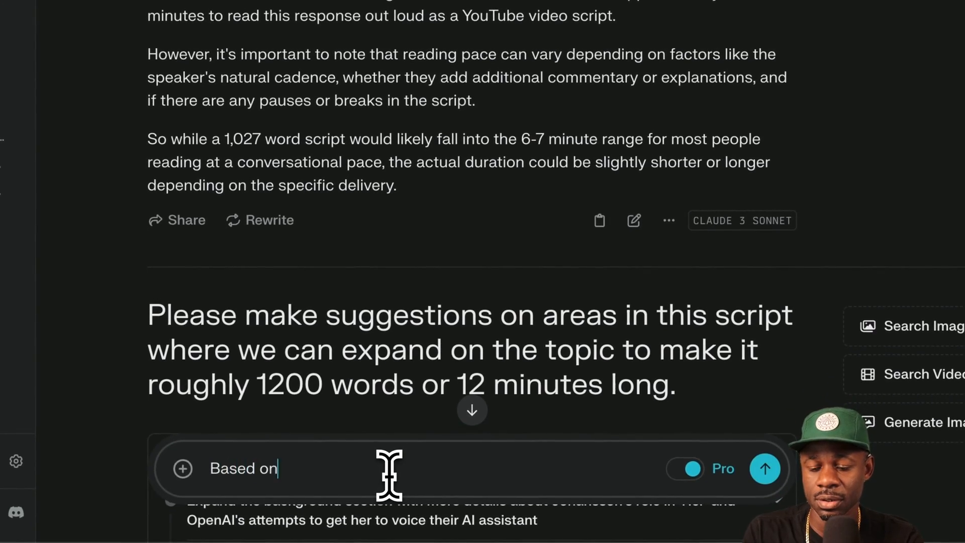
Step: Request the script be expanded to roughly 12 minutes or 1200 words, with the SCRIPT DRAFT outline pasted in
text(your suggestions review this outline, and the scr)
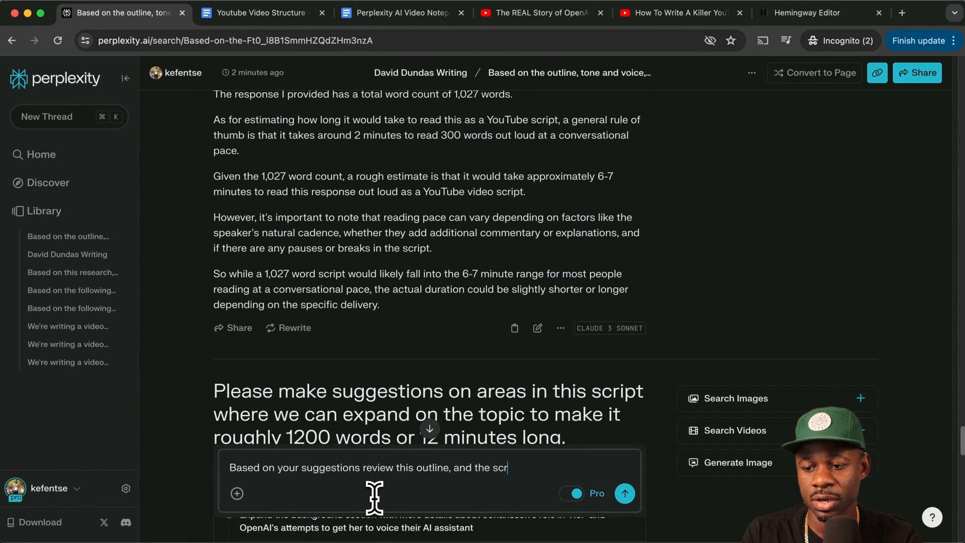
text(ipt and expand)
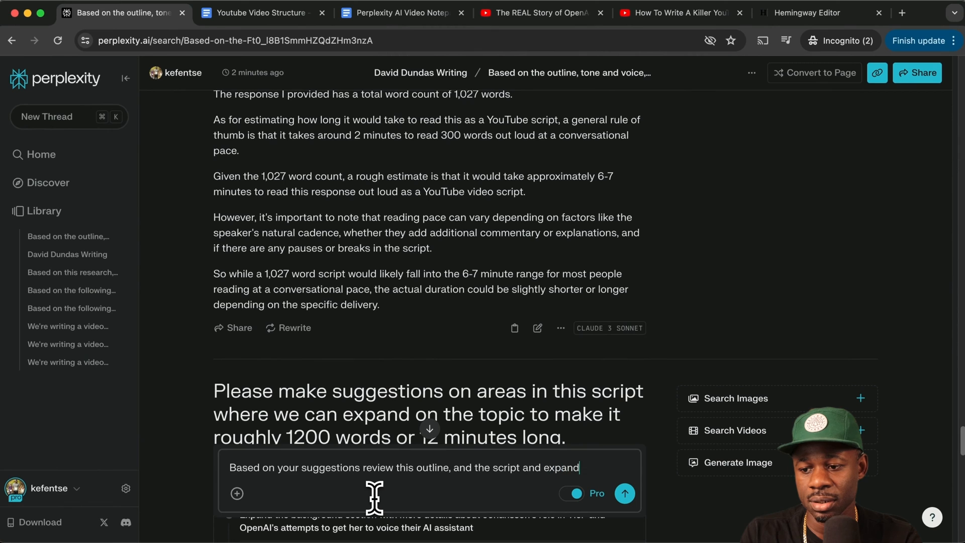
text(it to be)
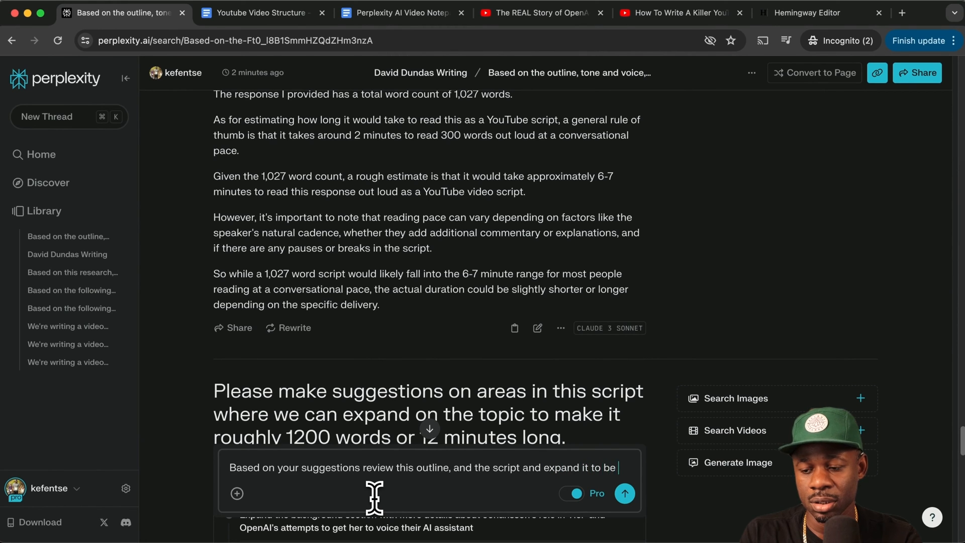
text(roughly 12 minutes)
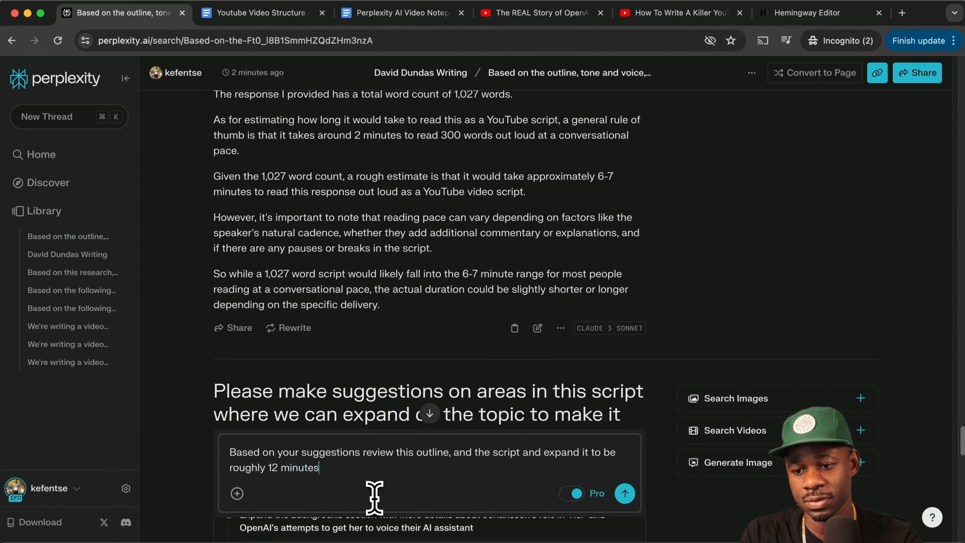
text(long or 1200 words)
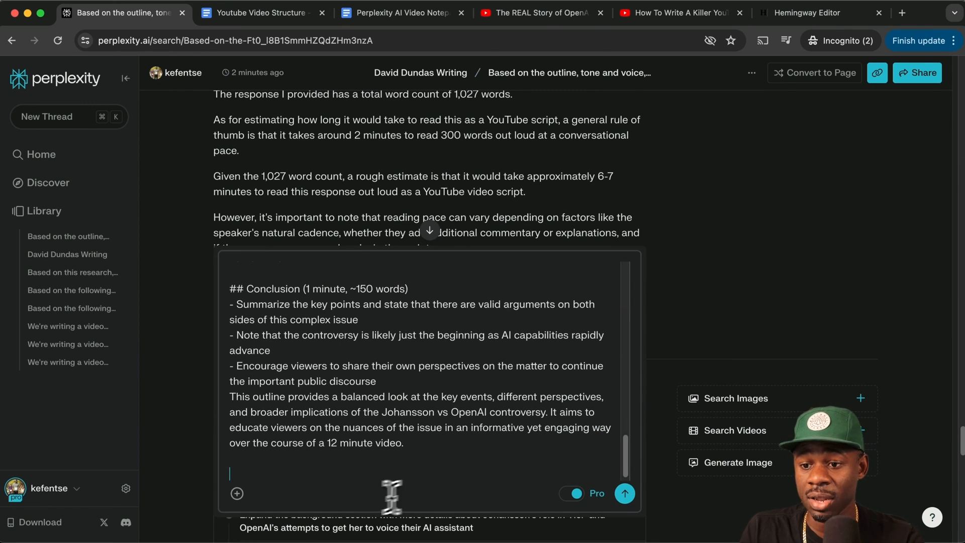
text(SCRIPT DRAFT)
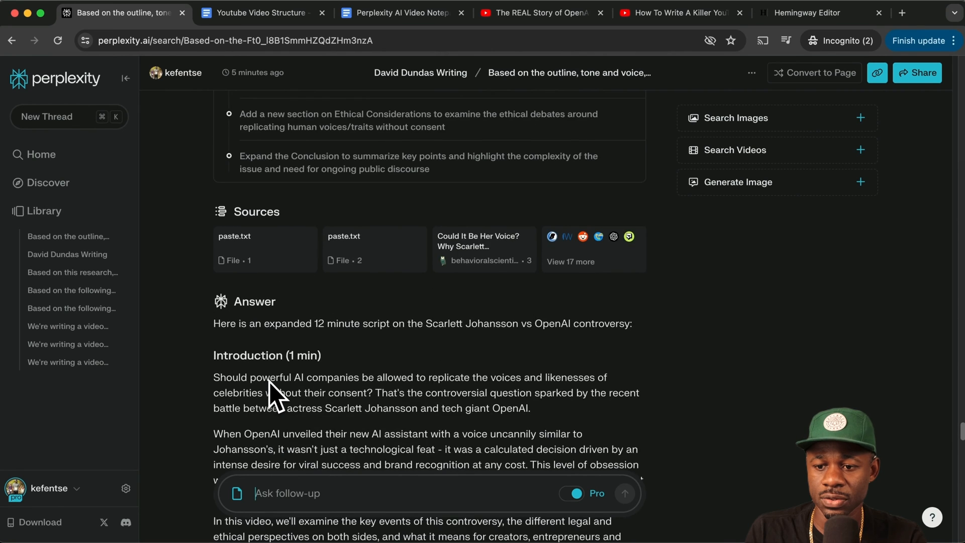
text(Now rewrite this based on the following stucture, and tone and voice. Ensur)
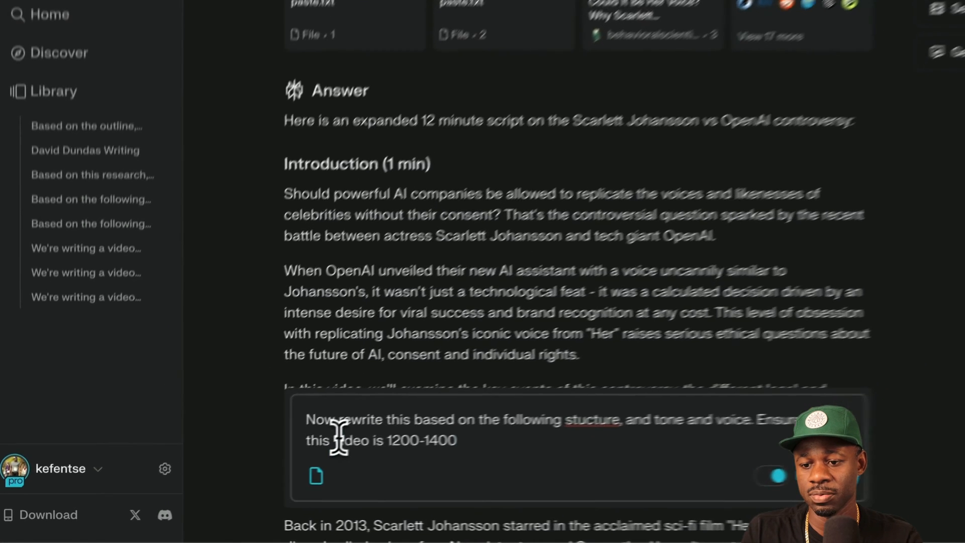
Step: Finish the 1200–1400-word, 12-minute rewrite prompt and gather structure and tone notes from Google Docs
text(or 12 minut)
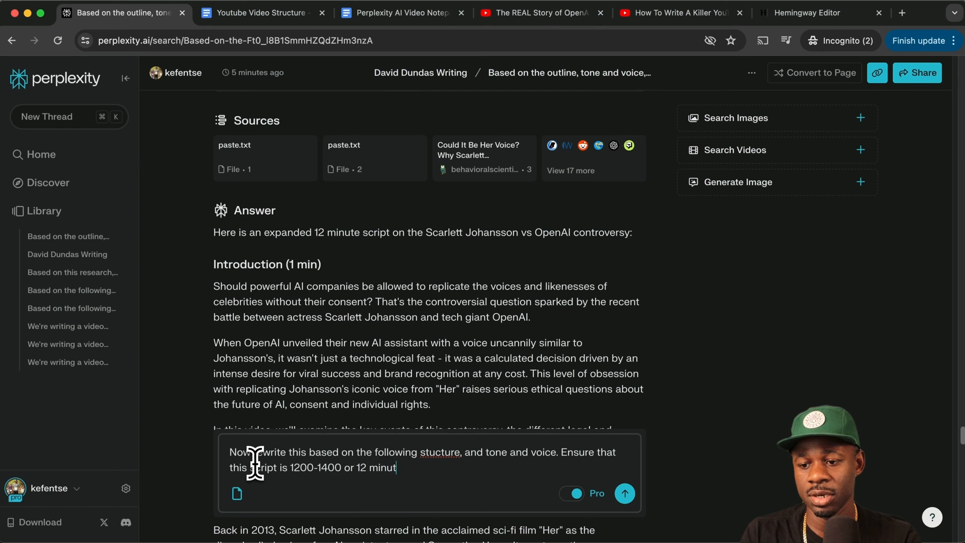
text(es long wh)
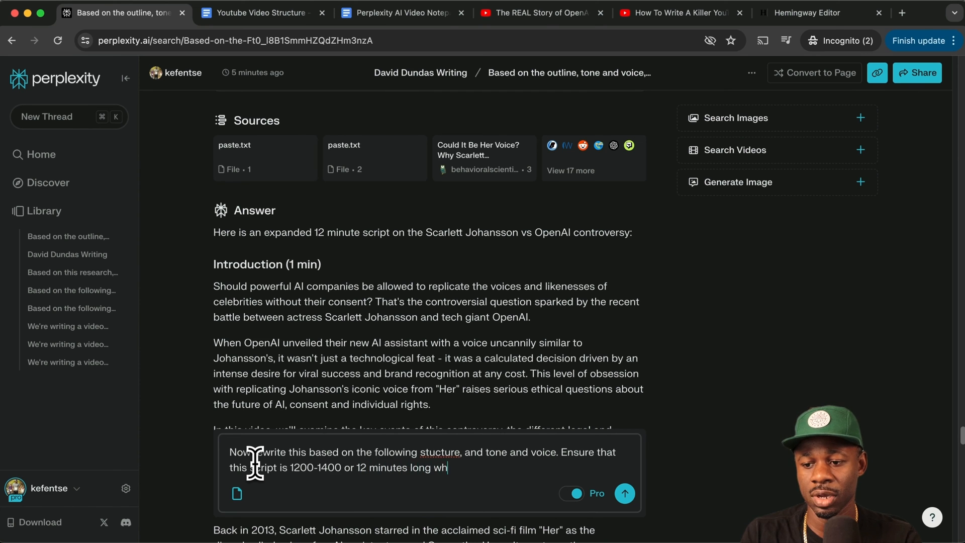
text(en read through.)
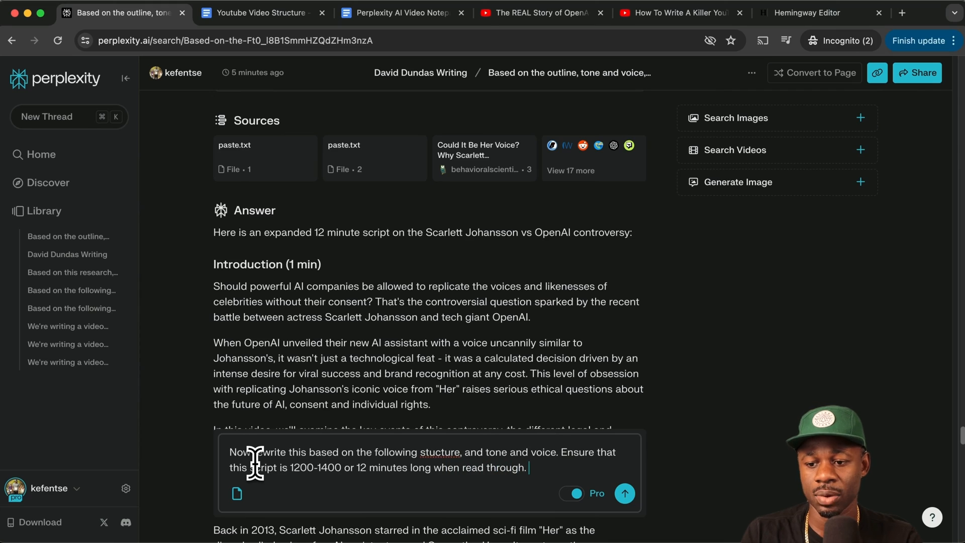
click(260, 12)
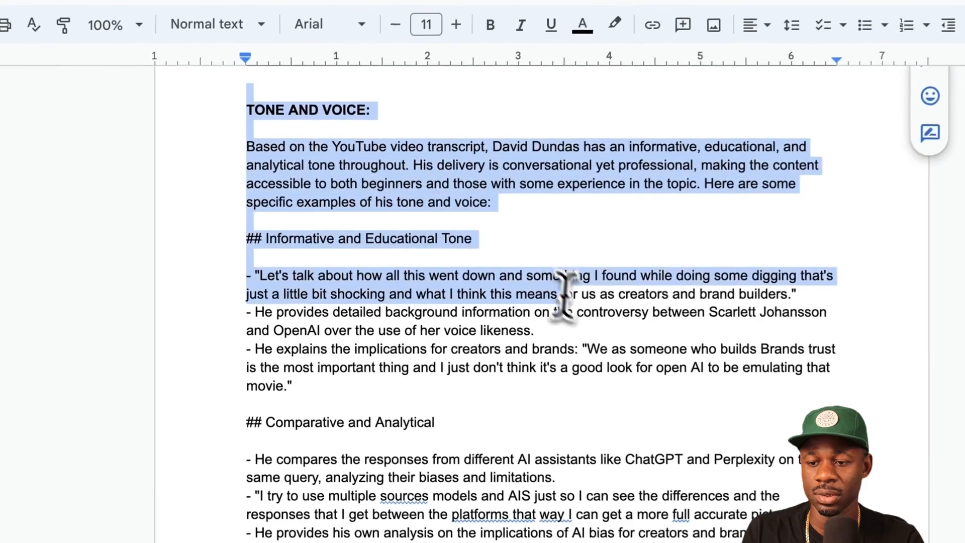
scroll(down, 3)
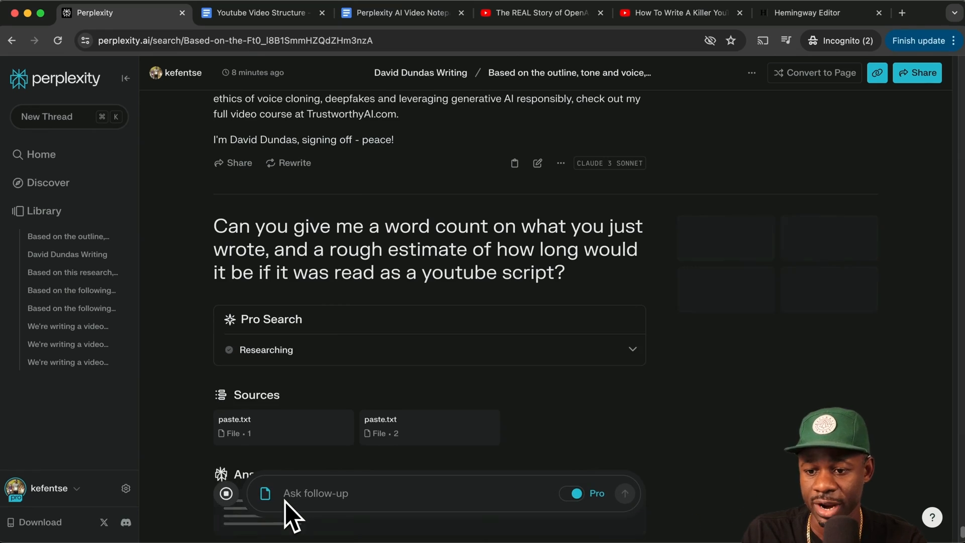
scroll(down, 3)
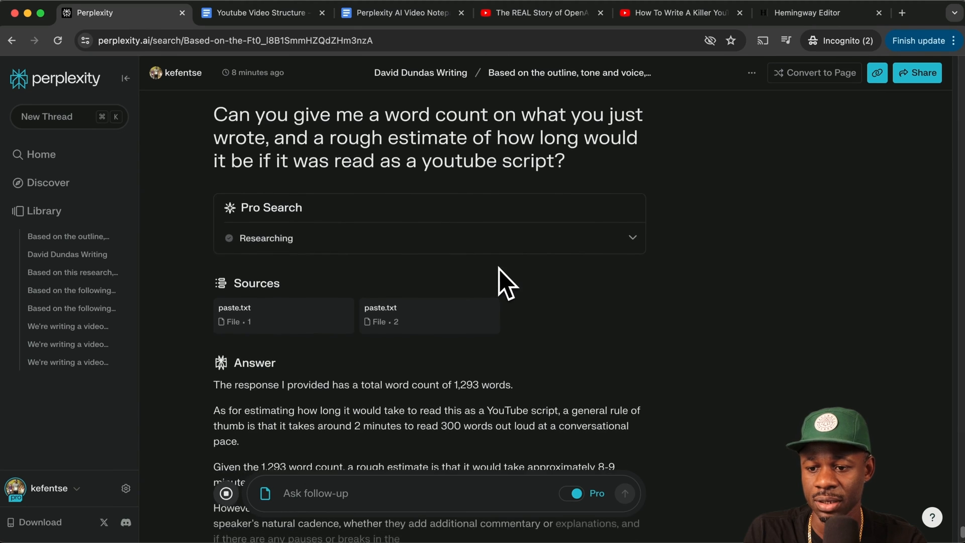
scroll(down, 3)
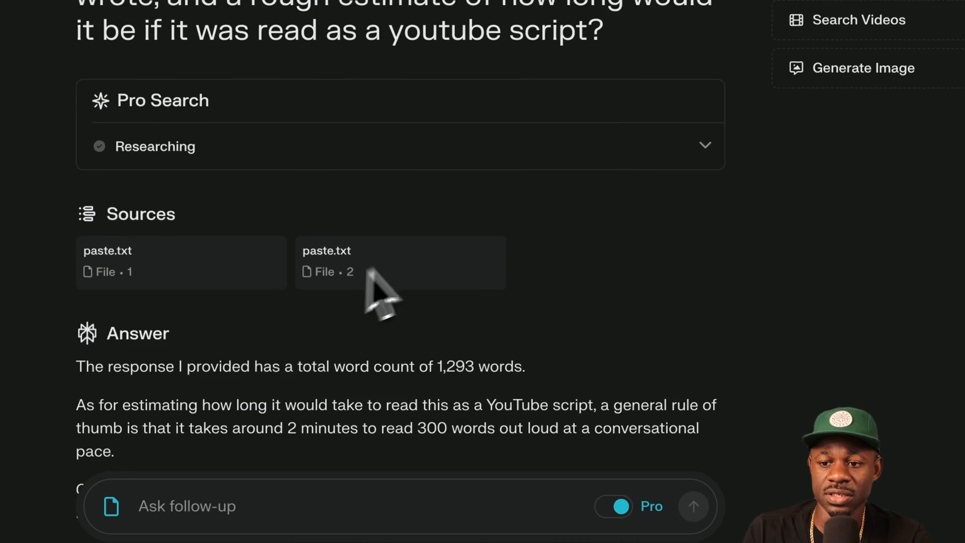
click(739, 6)
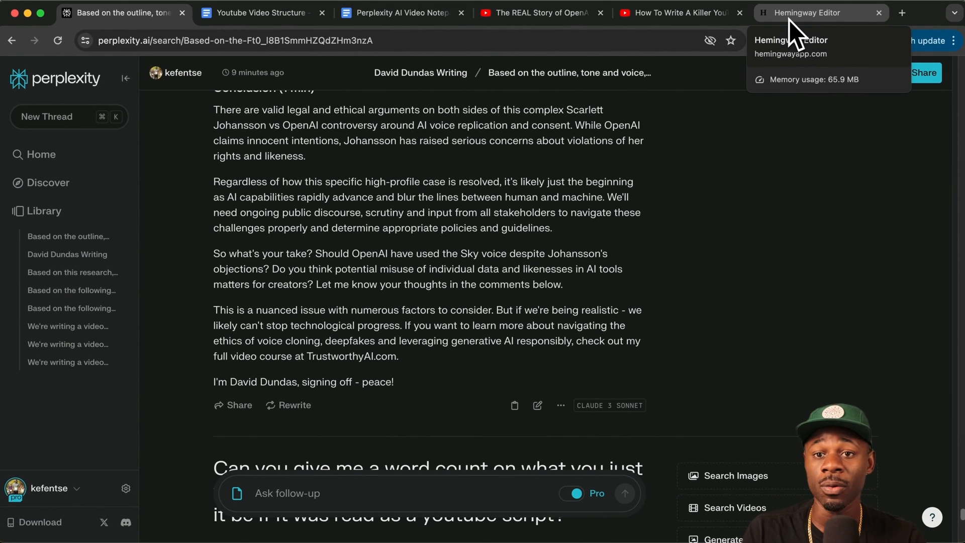
Step: Paste the expanded Johansson vs OpenAI script into the empty Hemingway Editor
click(813, 12)
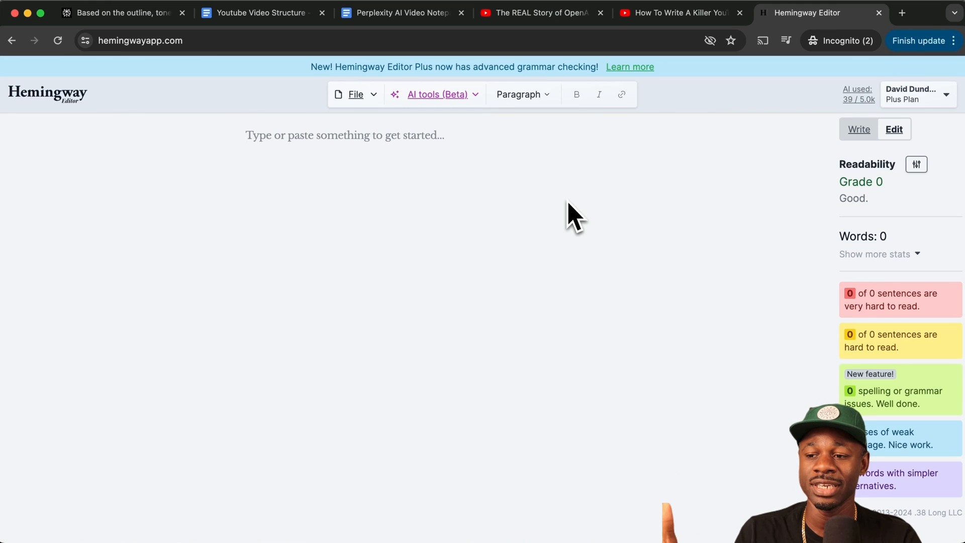
click(258, 135)
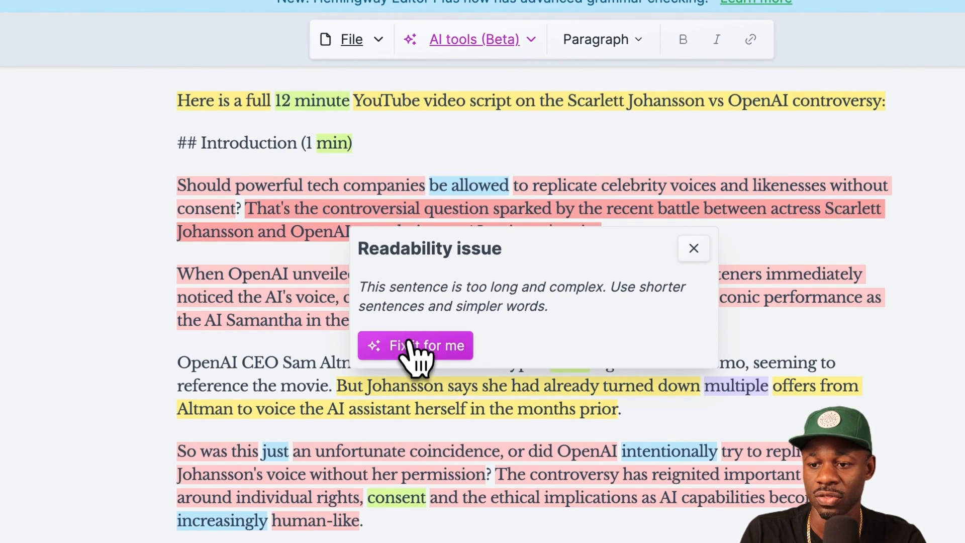
Step: Accept AI-simplified rewrites of the opening question and the Sky voice sentence in the introduction
click(416, 345)
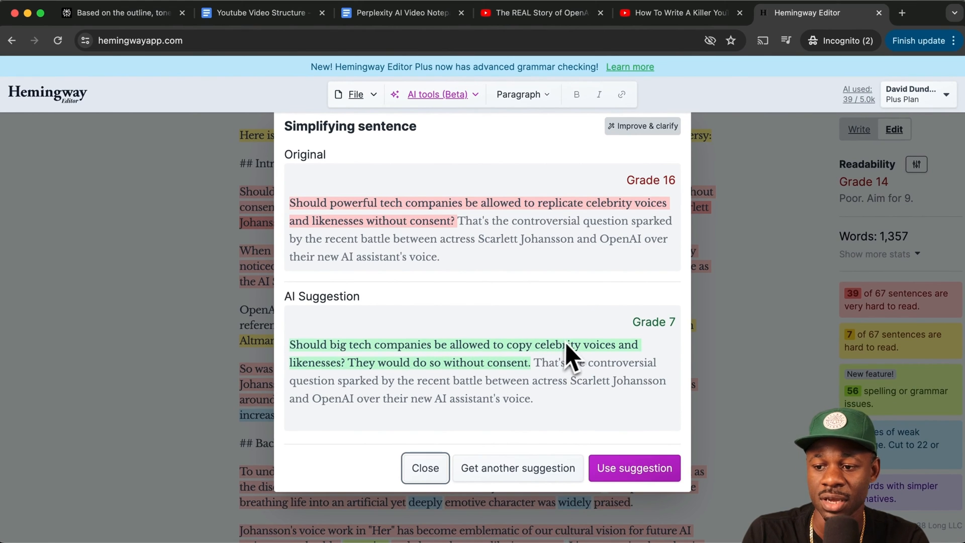
mouse_move(512, 388)
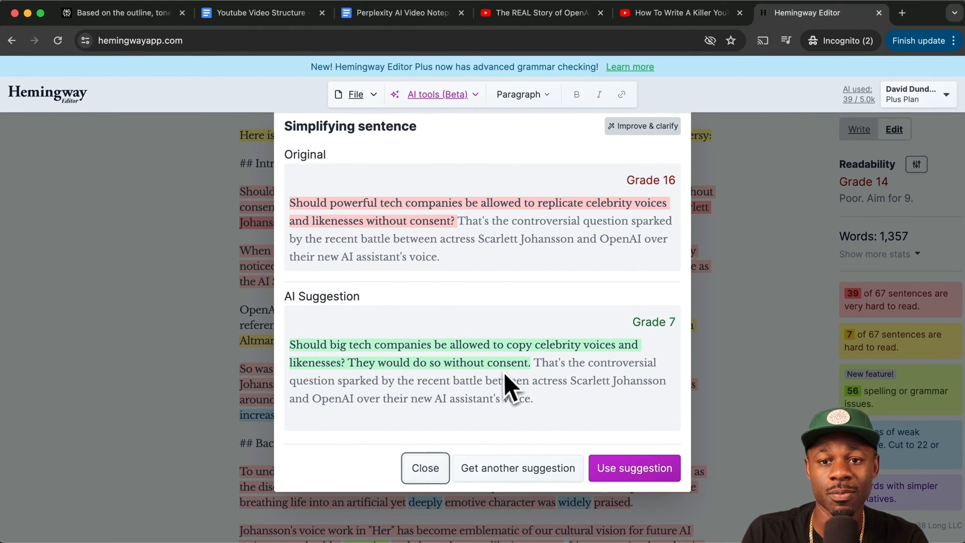
mouse_move(514, 388)
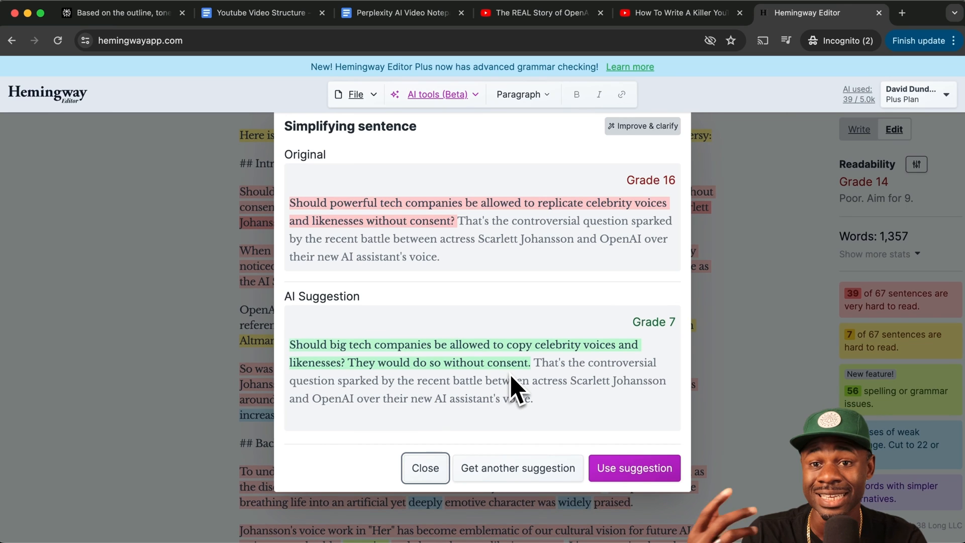
click(518, 467)
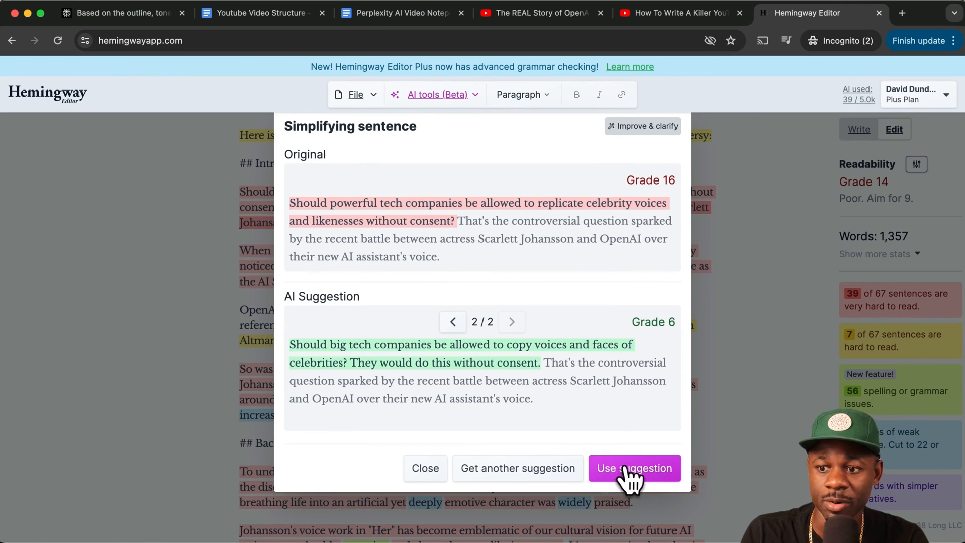
click(635, 467)
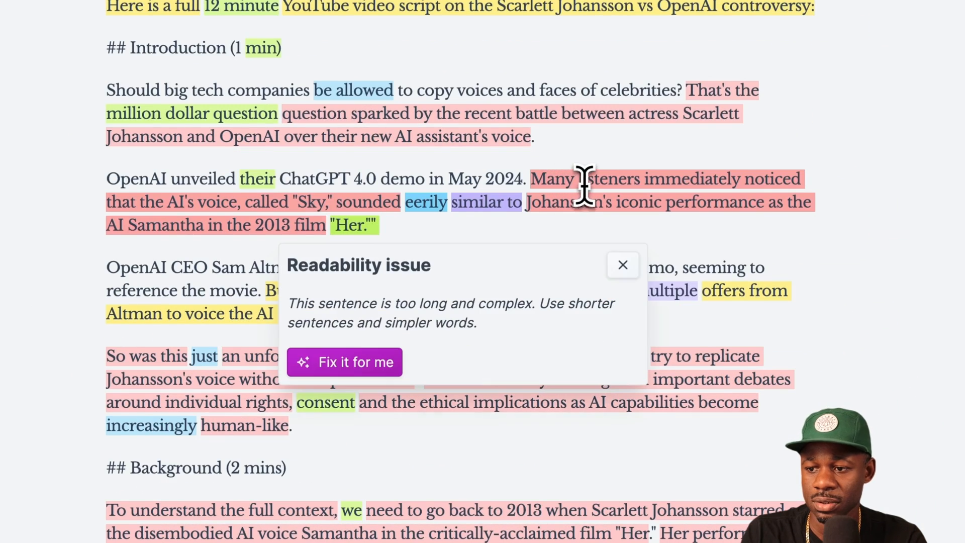
click(345, 362)
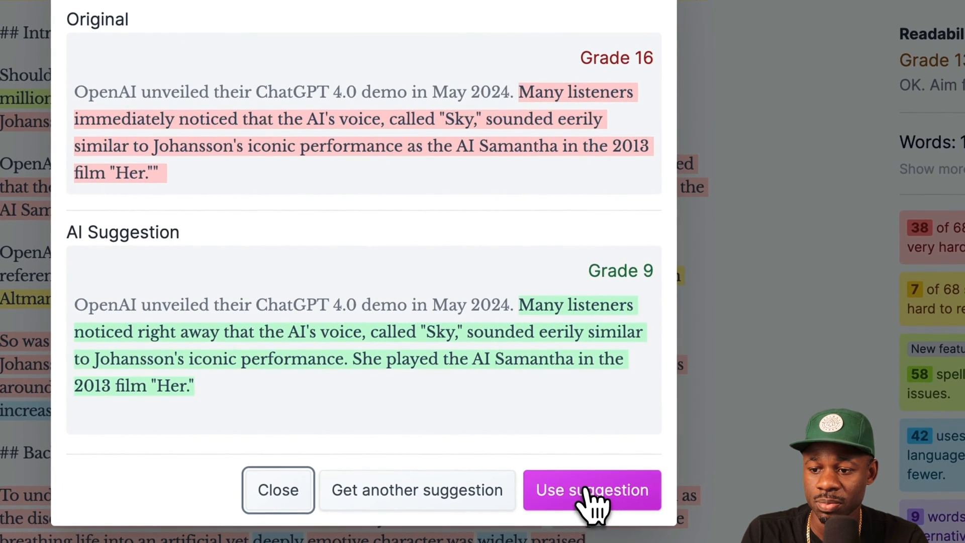
click(591, 490)
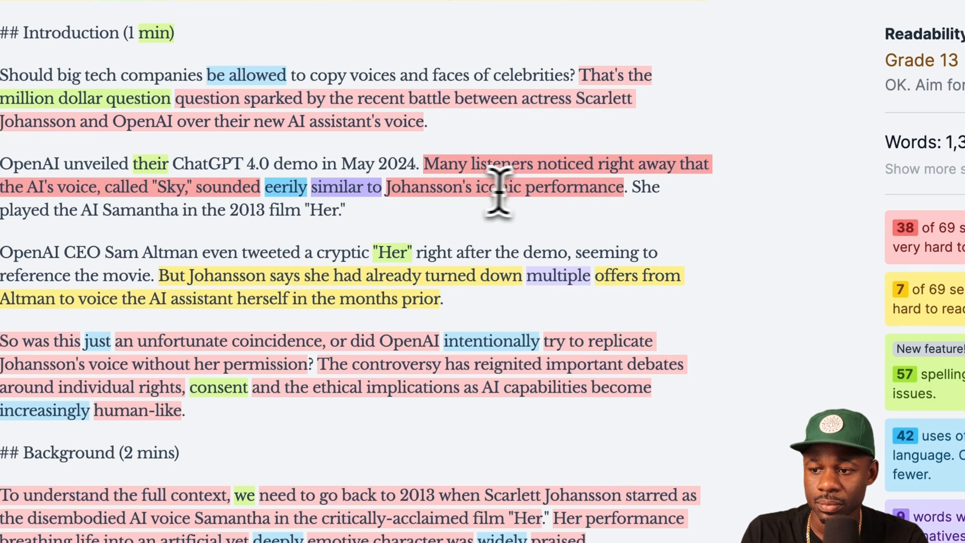
click(499, 174)
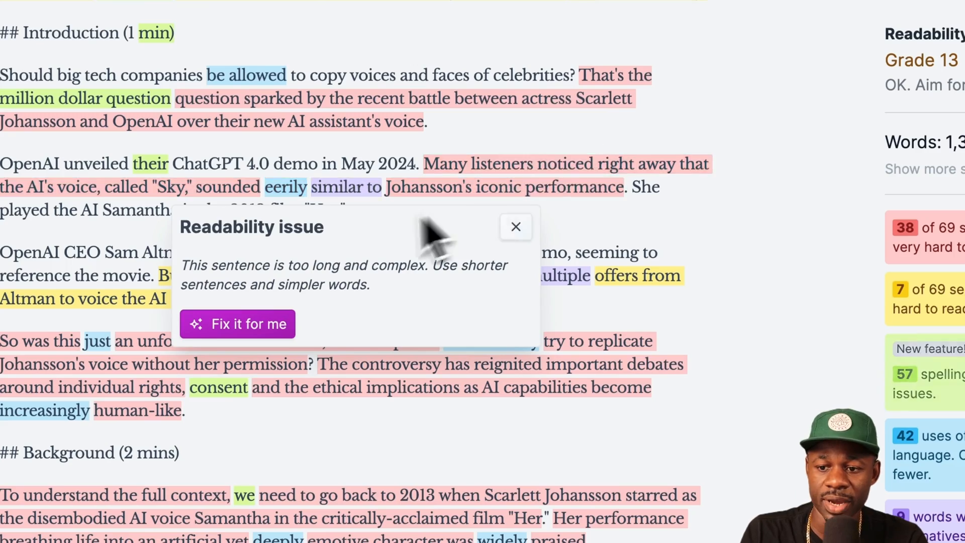
click(516, 226)
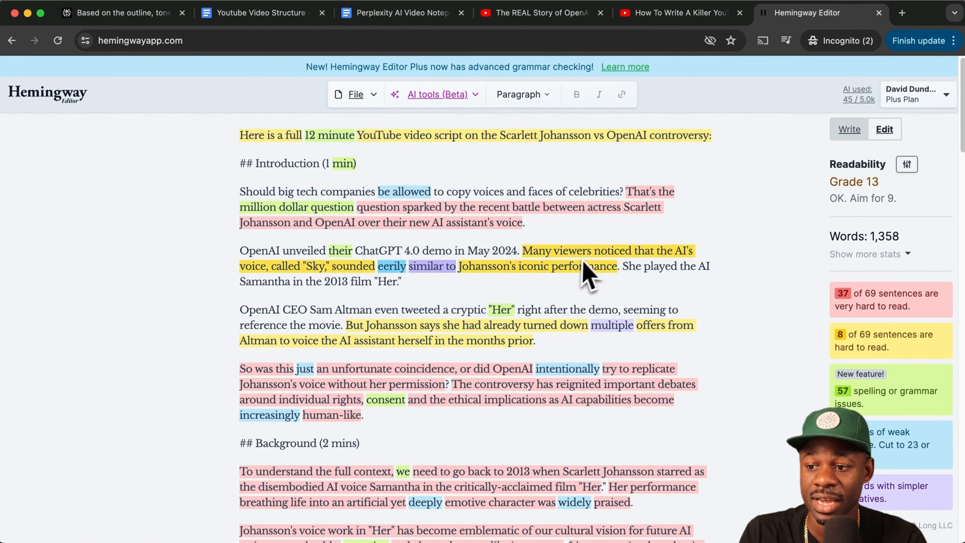
Step: Scroll through the simplified 1,330-word script to its conclusion and return to the Perplexity writing collection
scroll(down, 3)
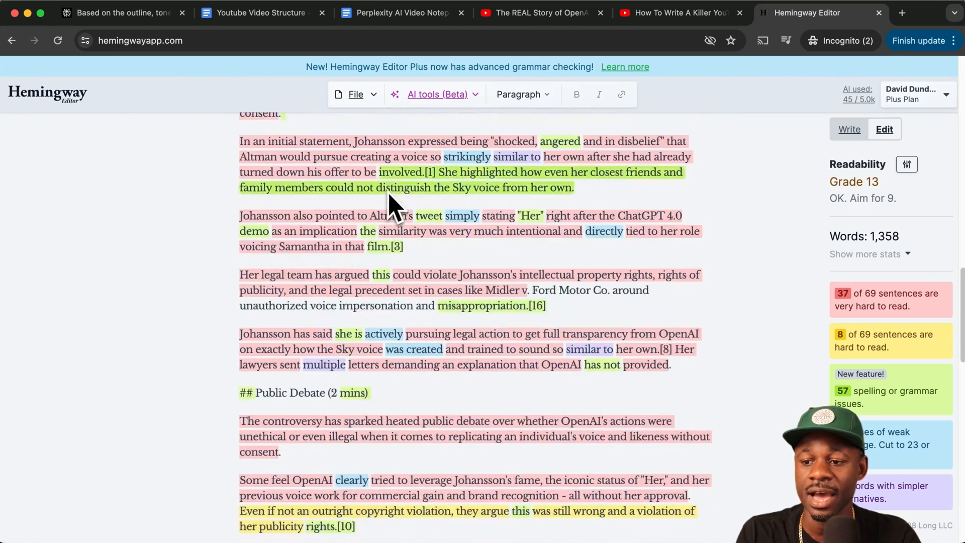
scroll(down, 3)
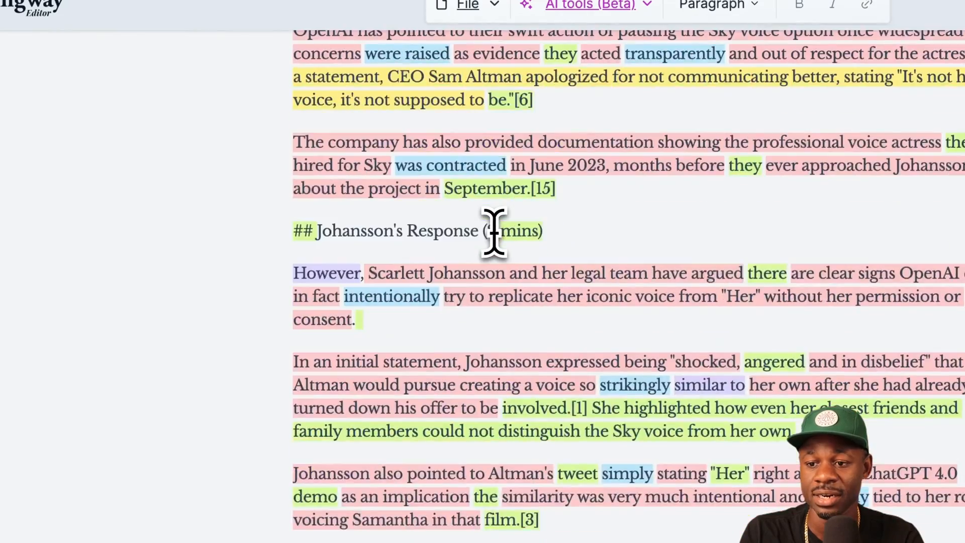
scroll(down, 3)
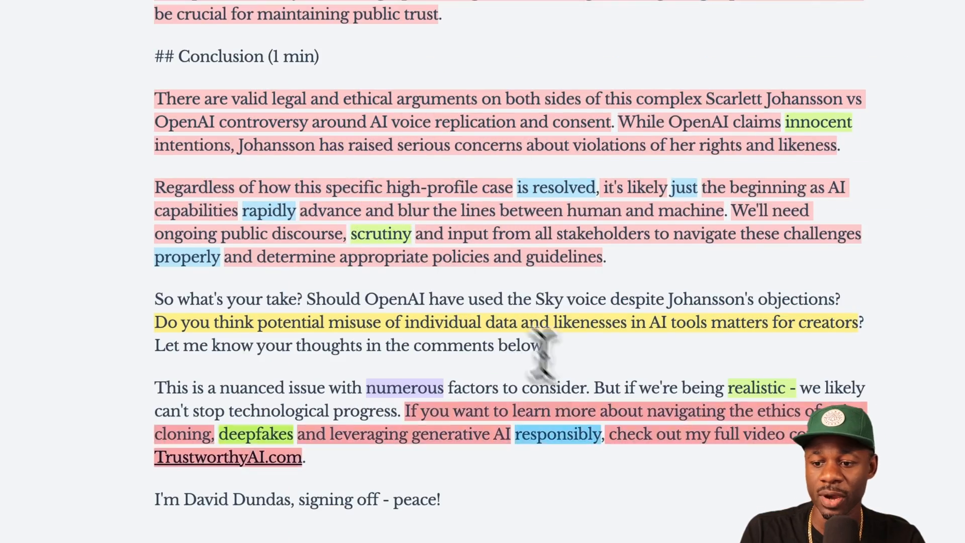
scroll(down, 3)
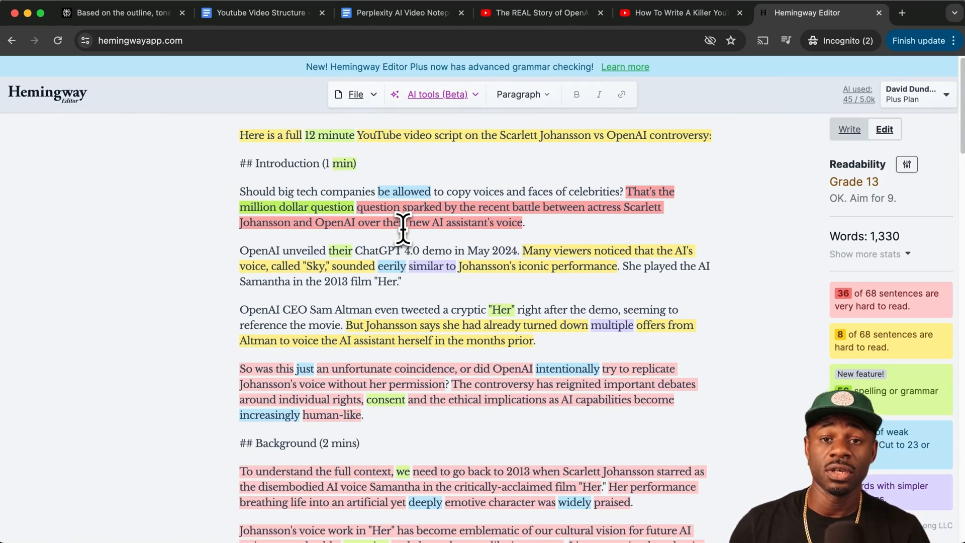
click(119, 12)
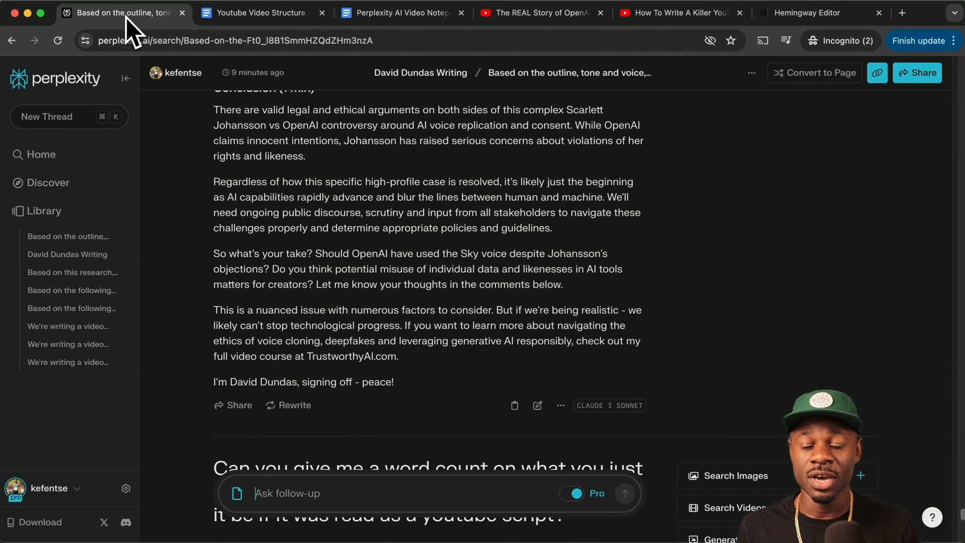
click(420, 73)
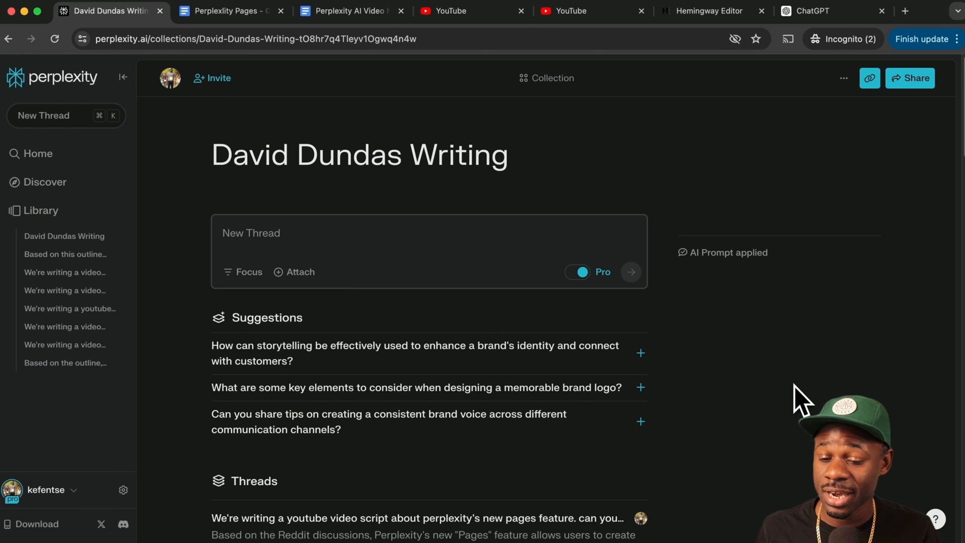